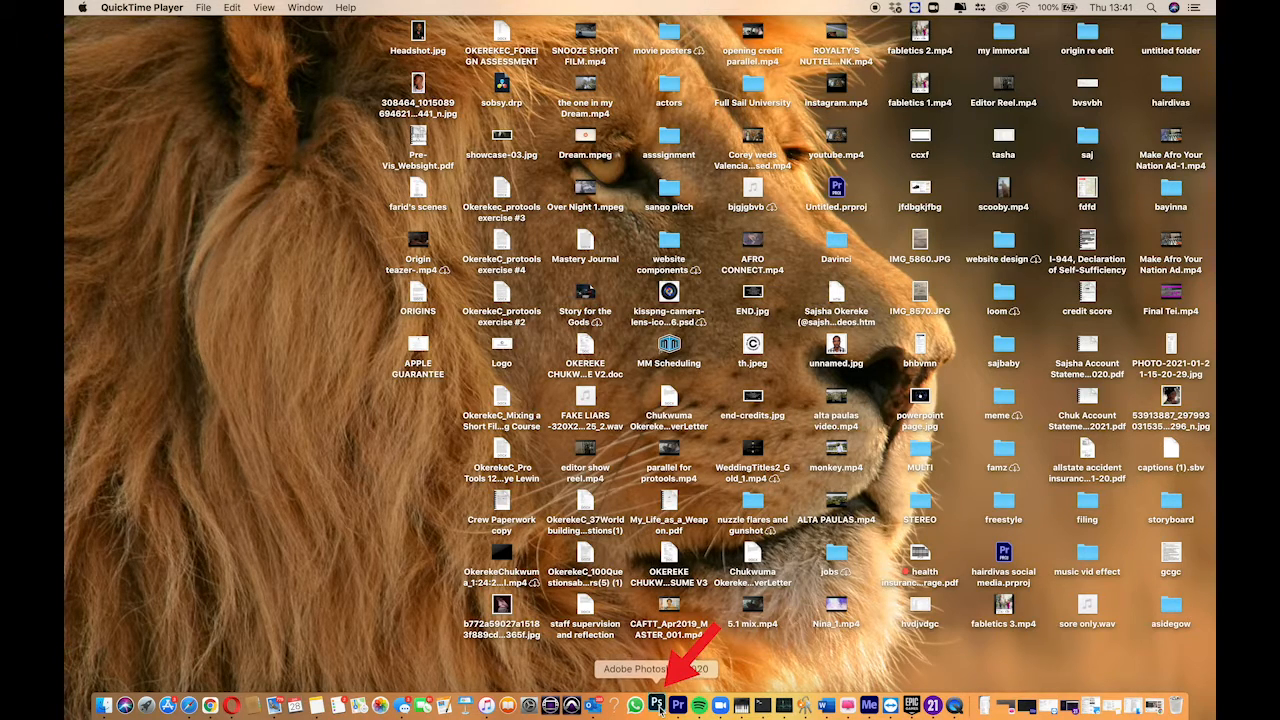
- Launch Photoshop 2020 from the Dock and wait for its home screen
left_click(656, 706)
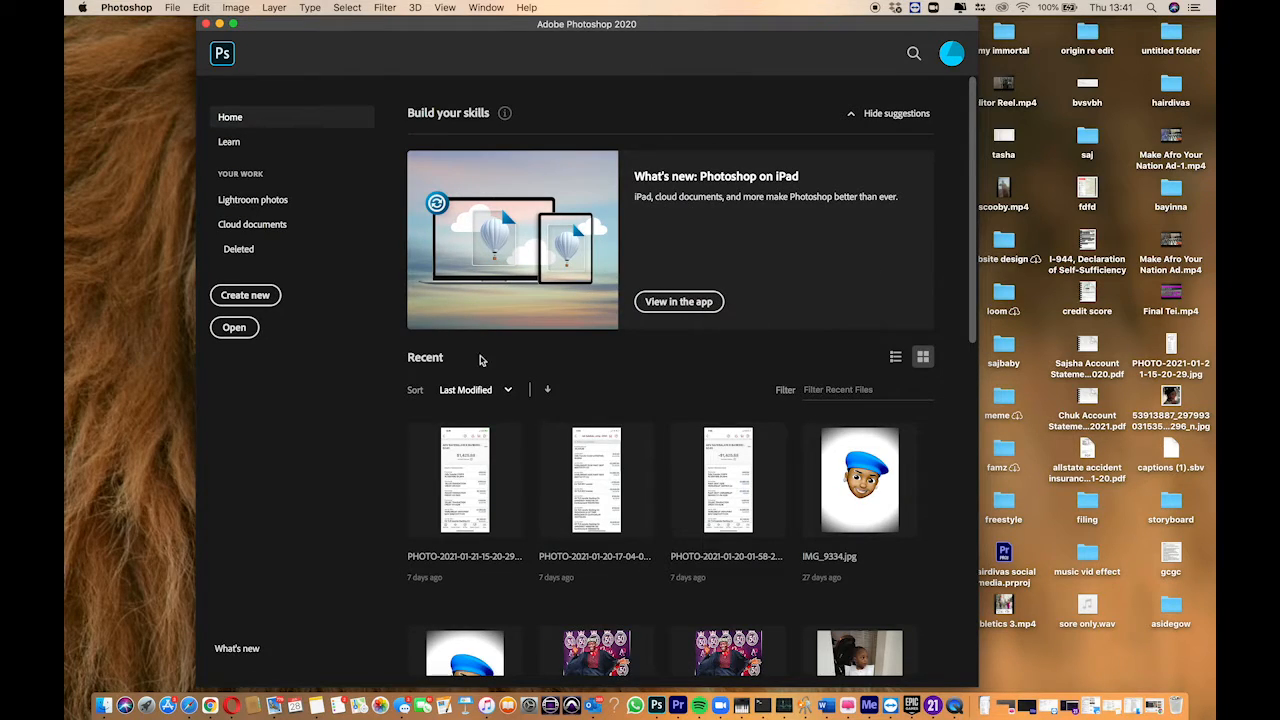
mouse_move(708, 88)
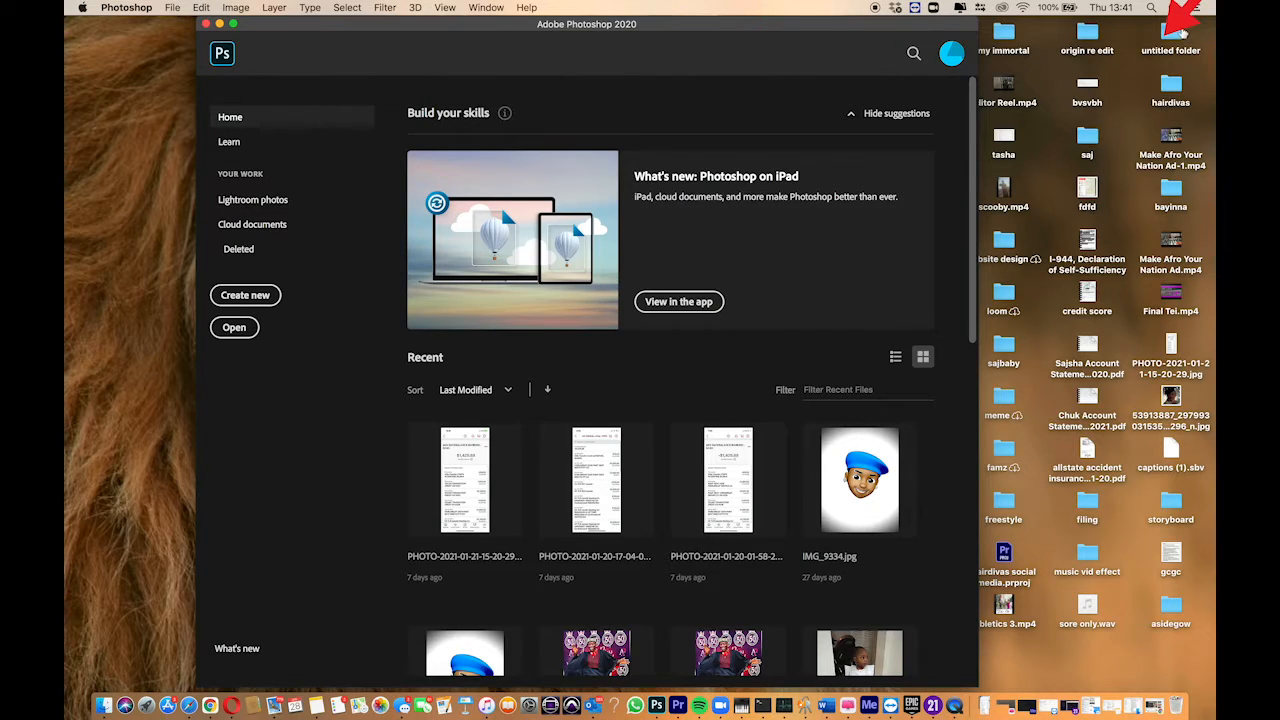
- Open the untitled desktop folder and load the OBATALA poster JPEG into Photoshop
double_click(1170, 36)
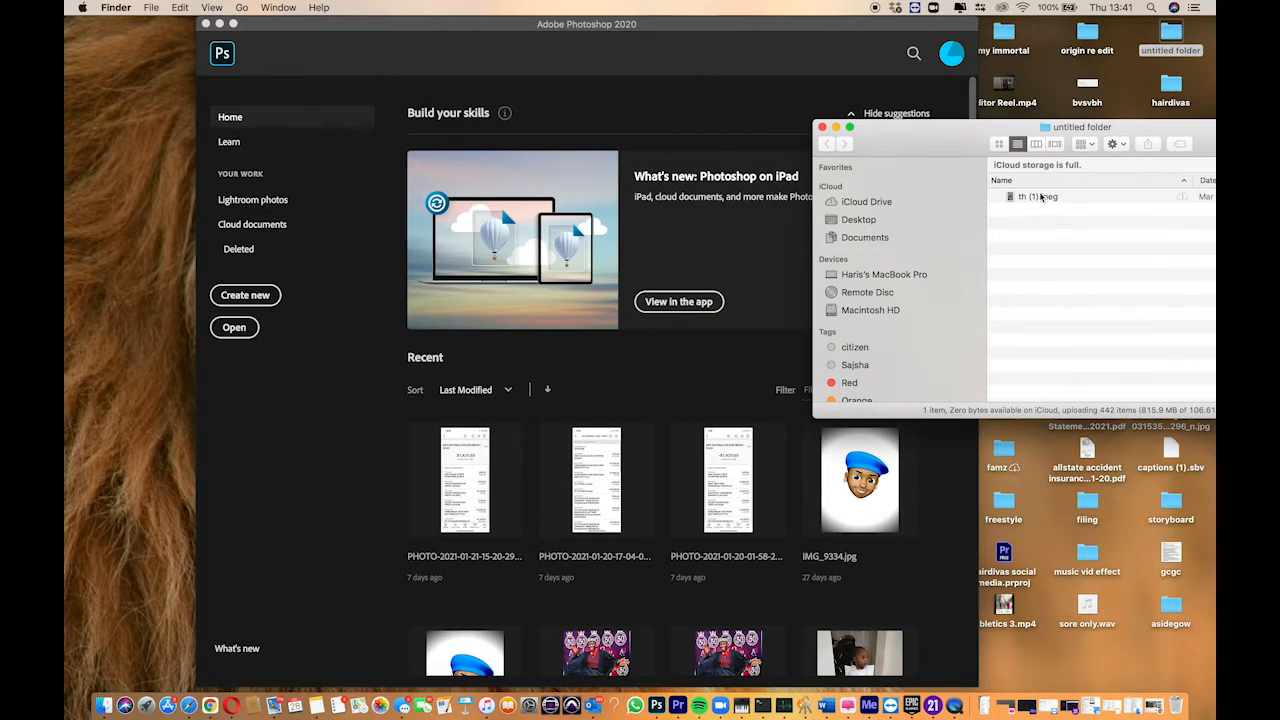
left_click(826, 128)
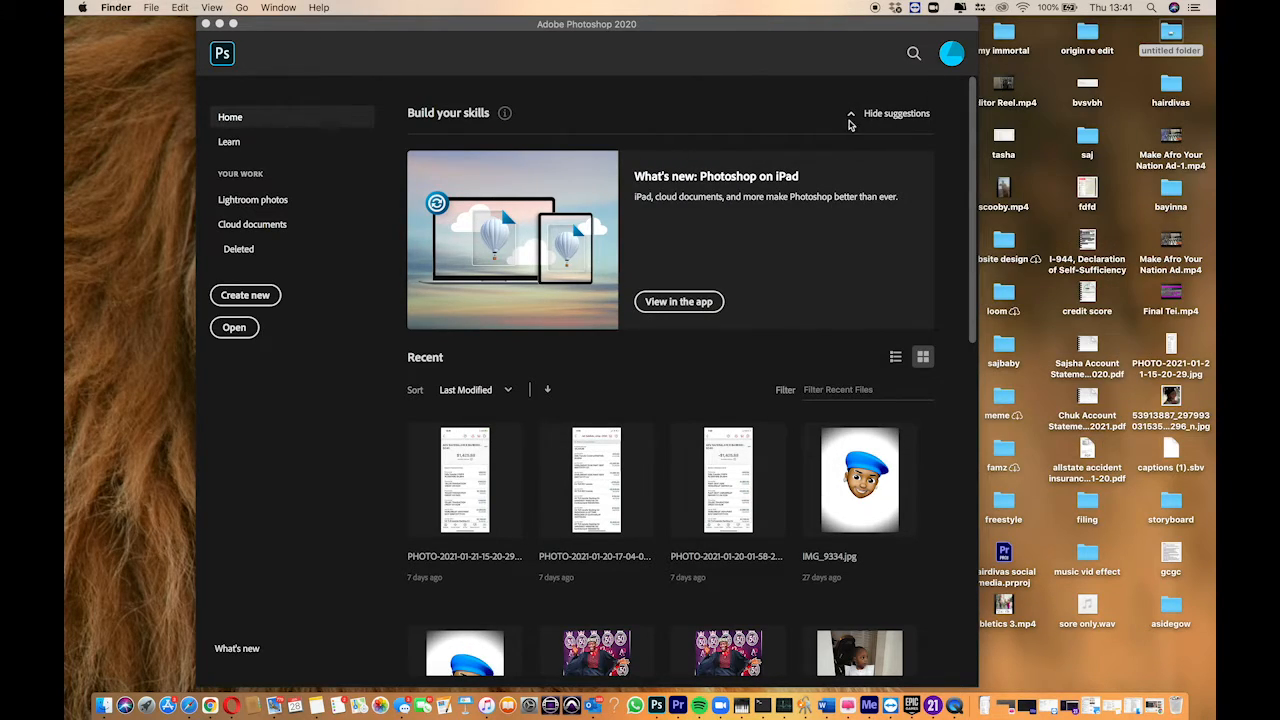
left_click(1170, 40)
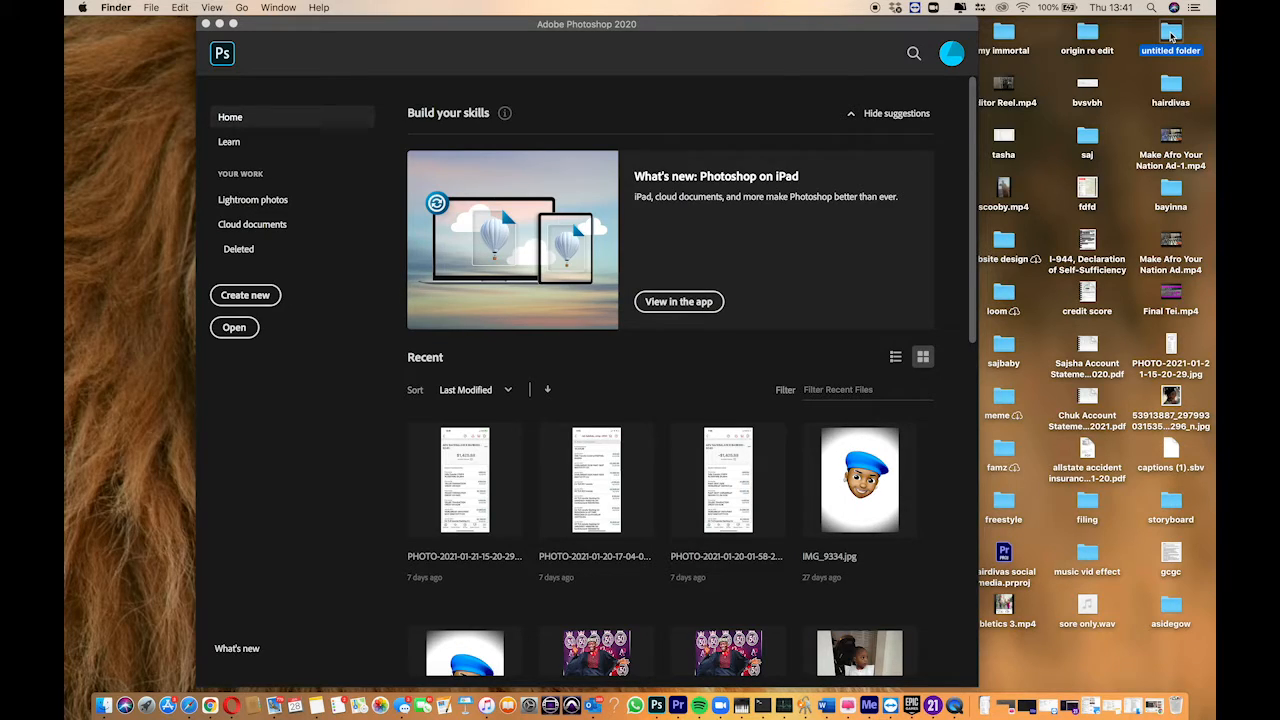
double_click(1172, 32)
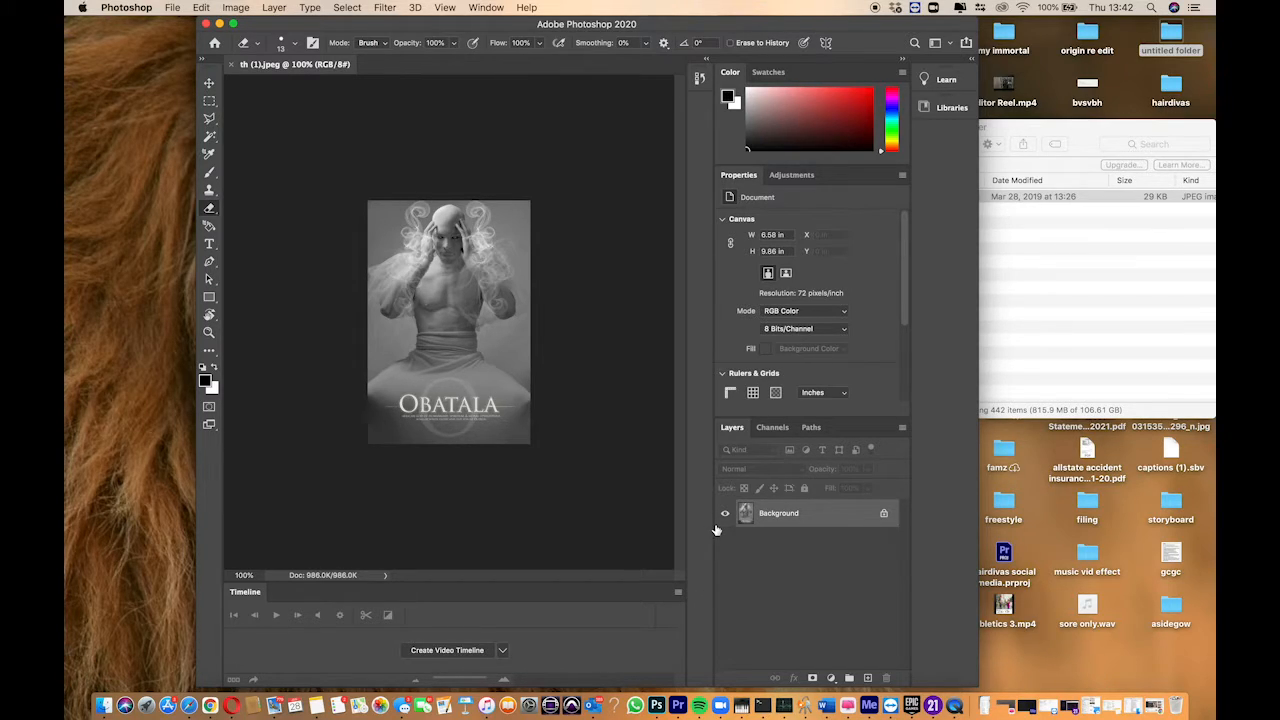
mouse_move(712, 512)
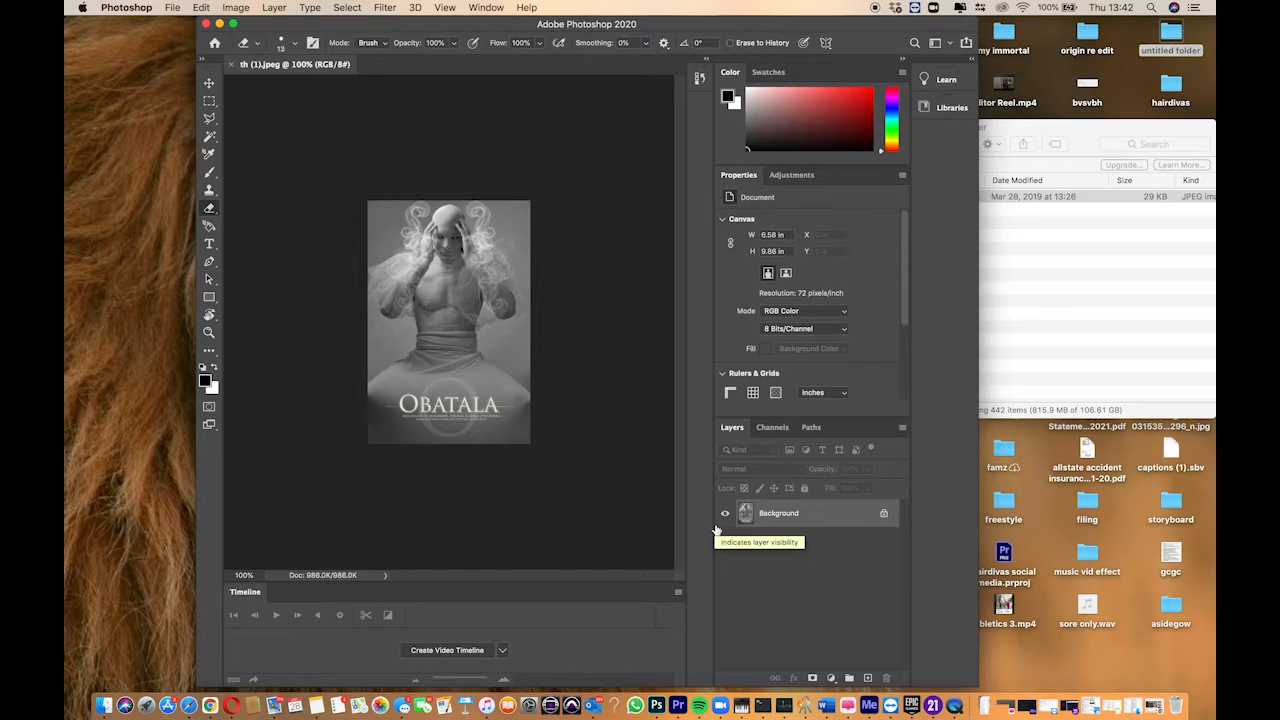
- Unlock the poster's Background so it becomes the editable Layer 0
left_click(884, 512)
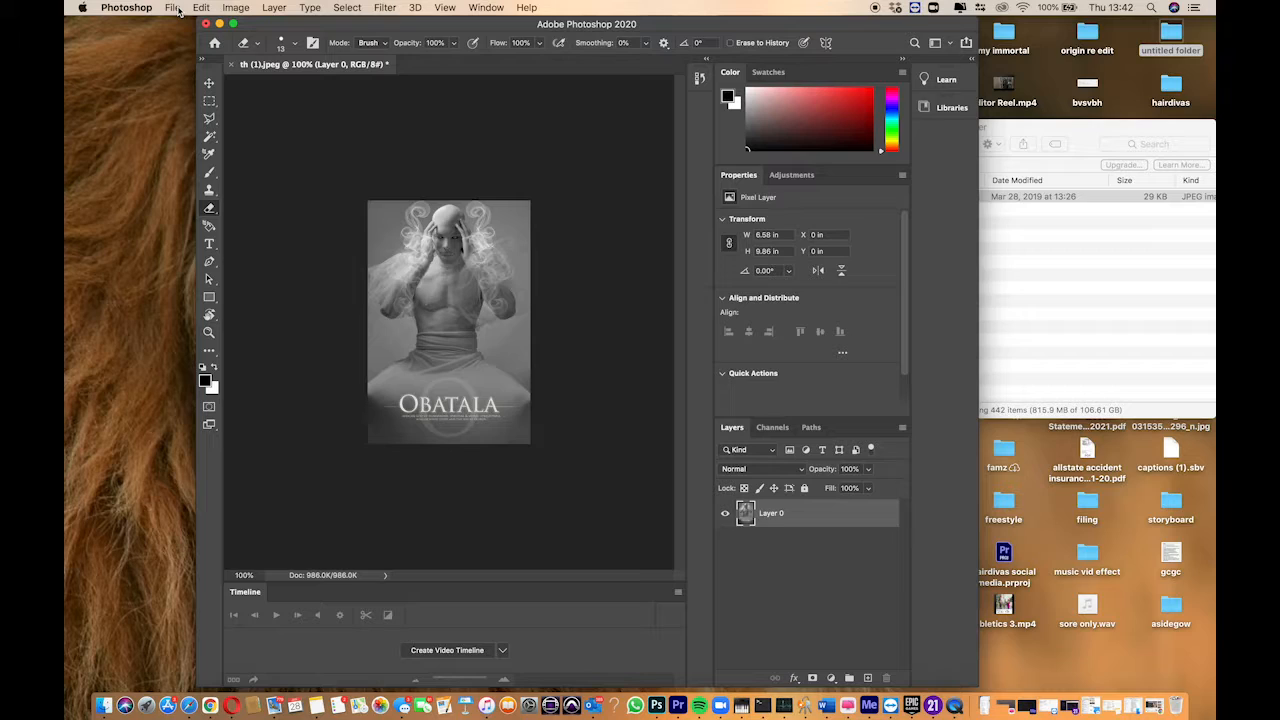
left_click(172, 8)
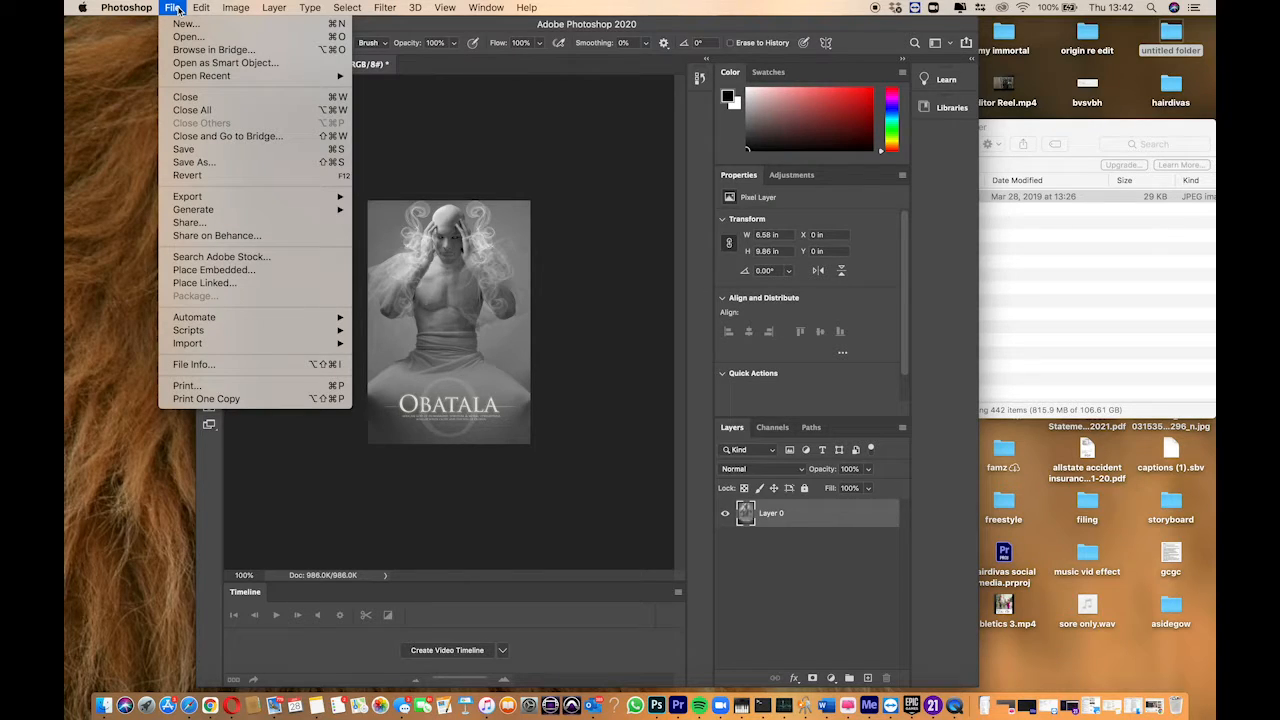
left_click(236, 8)
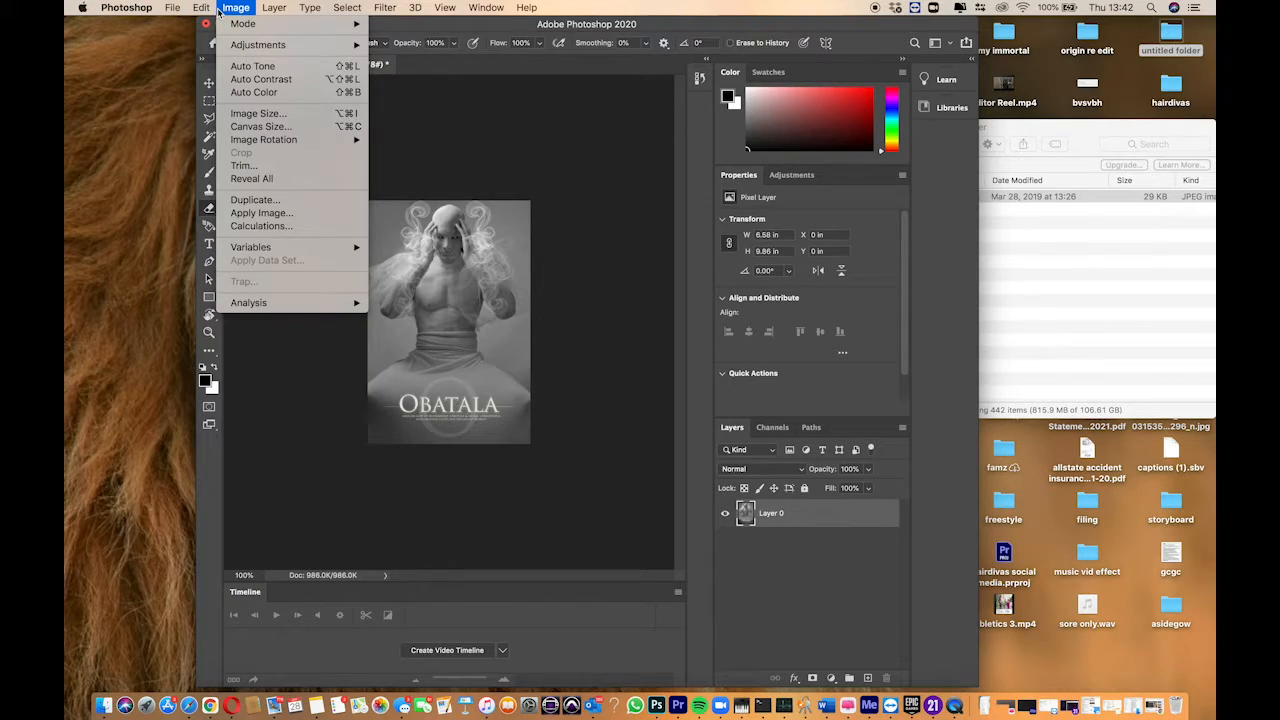
mouse_move(260, 126)
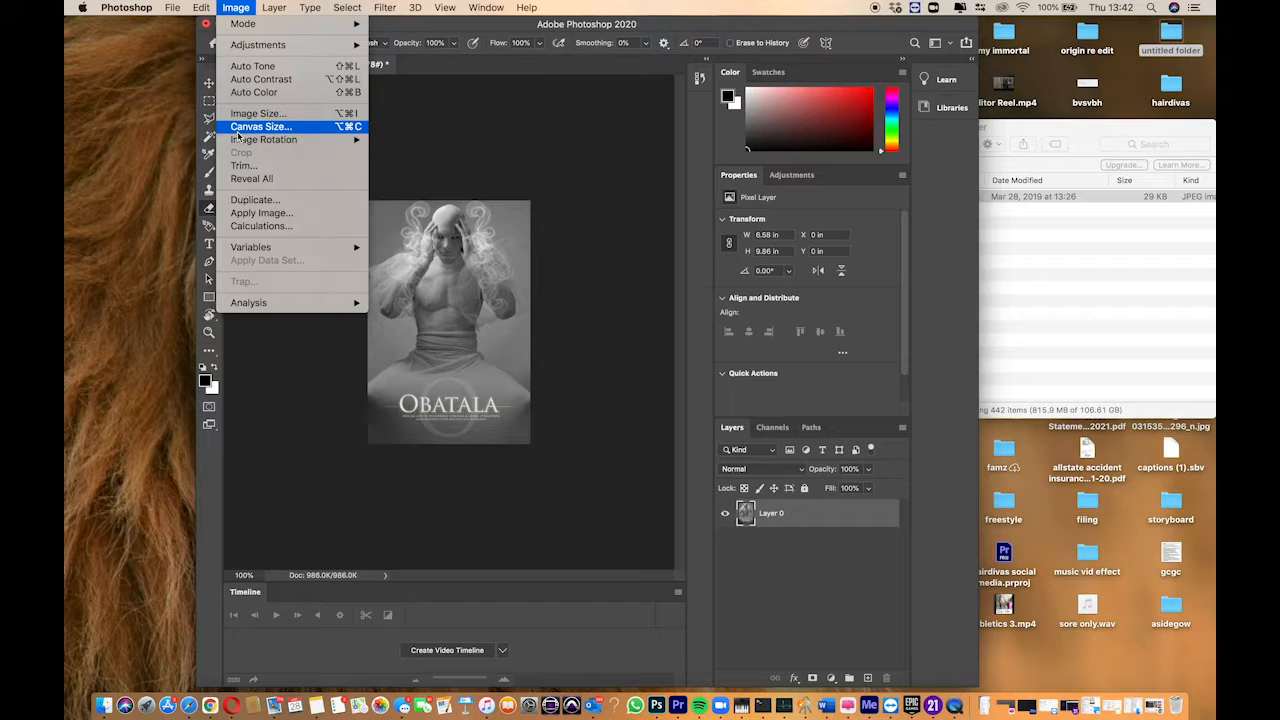
left_click(260, 126)
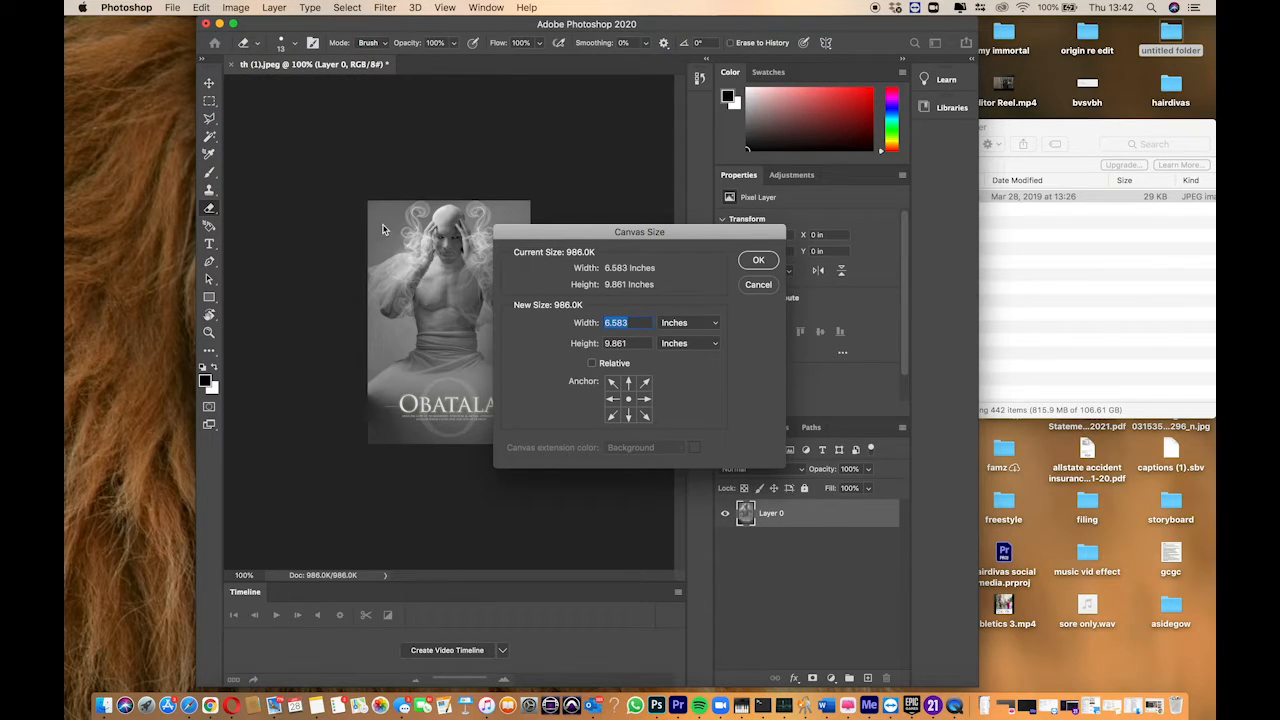
mouse_move(640, 364)
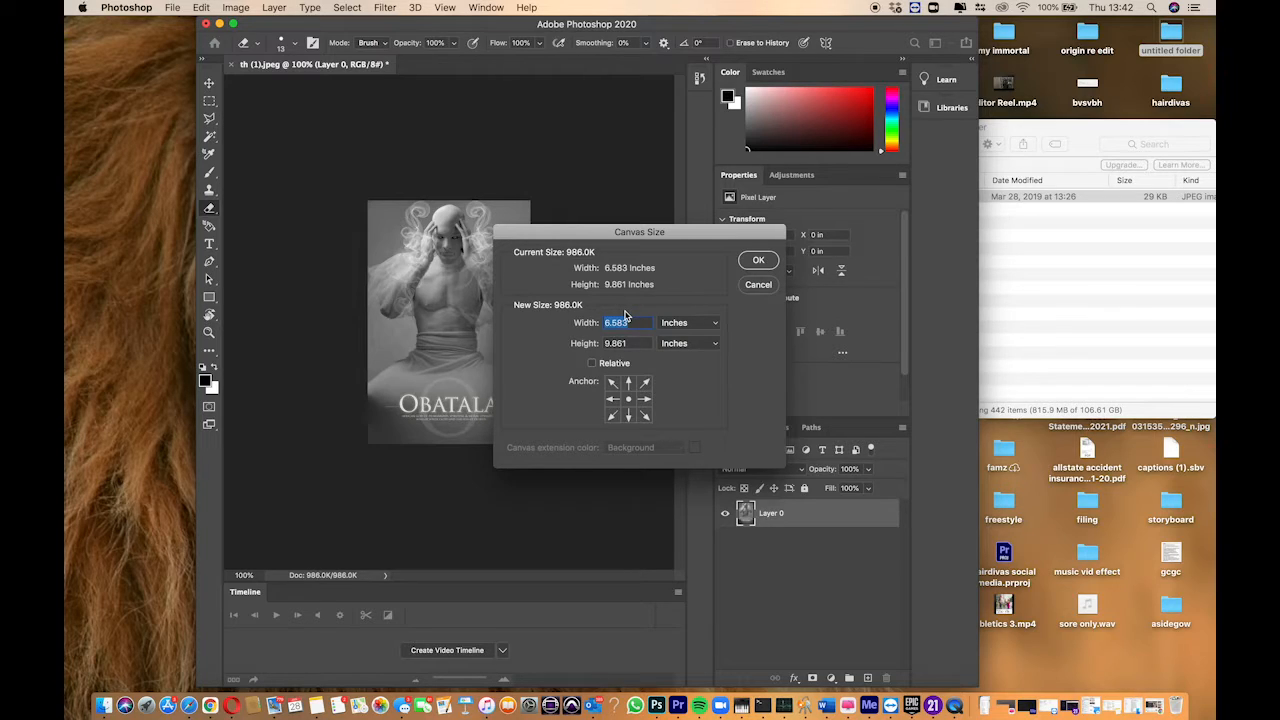
type("10")
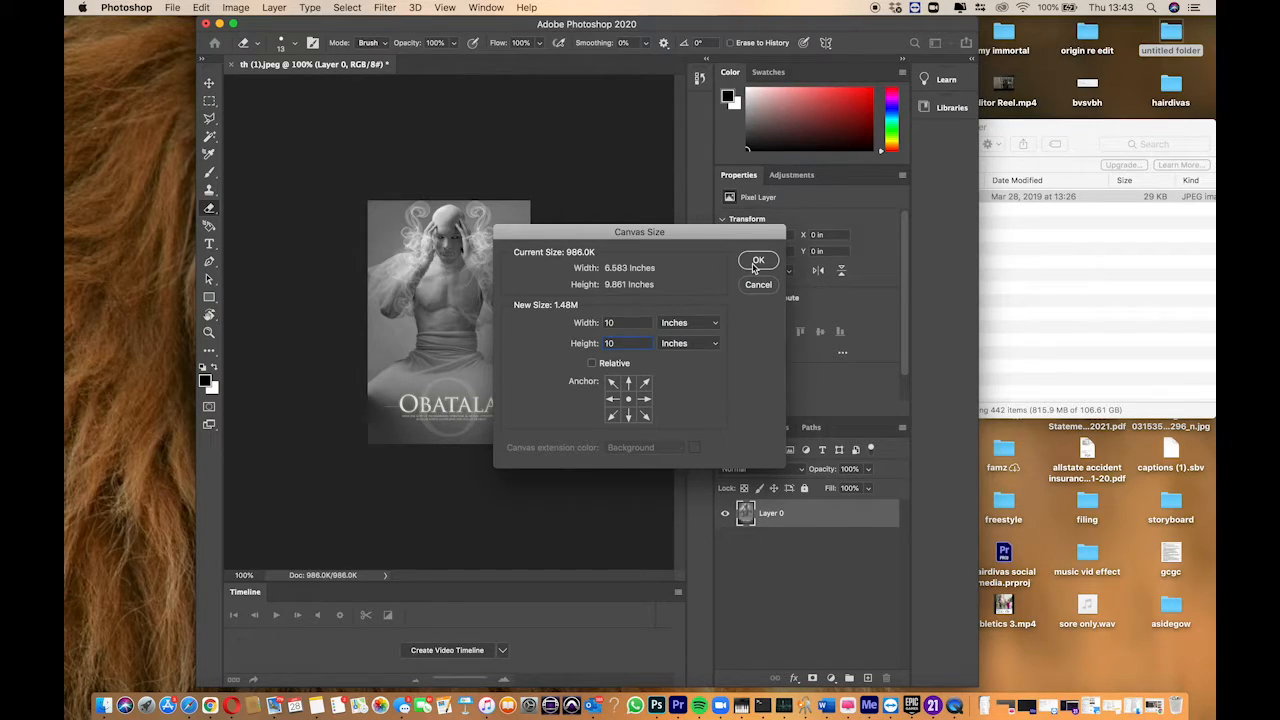
left_click(758, 260)
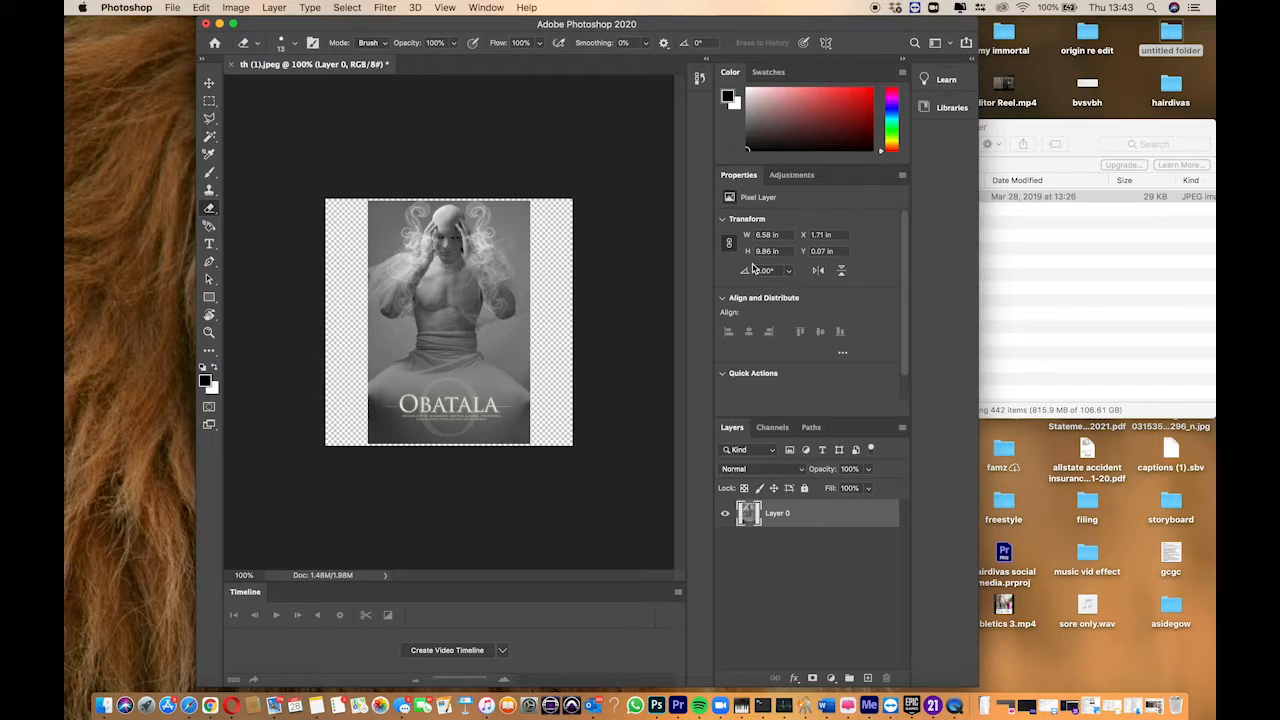
mouse_move(744, 270)
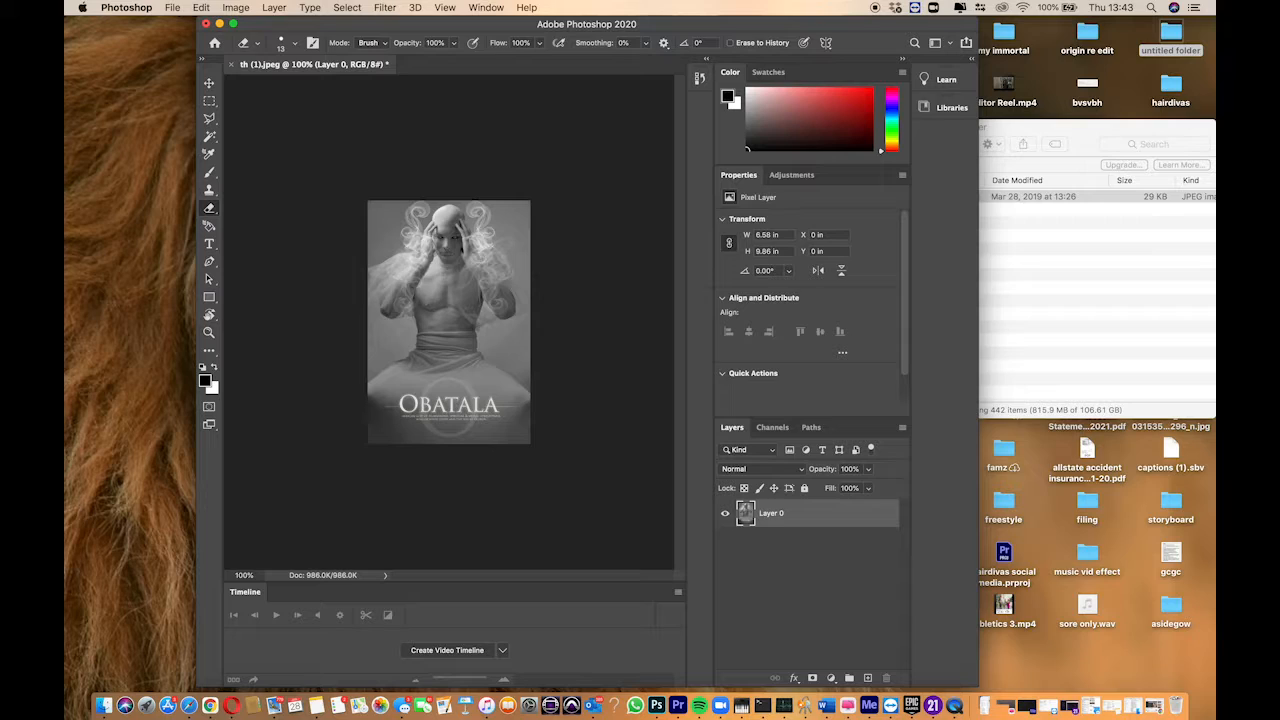
- Enlarge the canvas relatively by about 3 inches in width and height
left_click(236, 8)
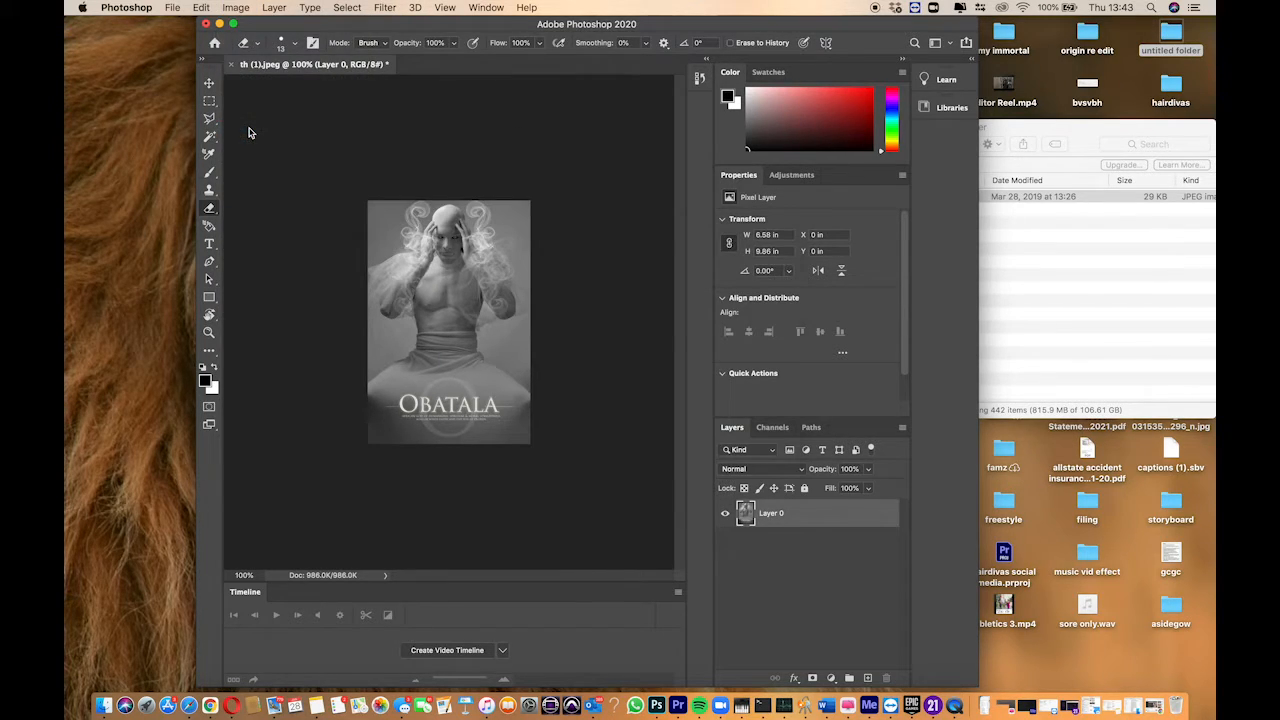
left_click(236, 8)
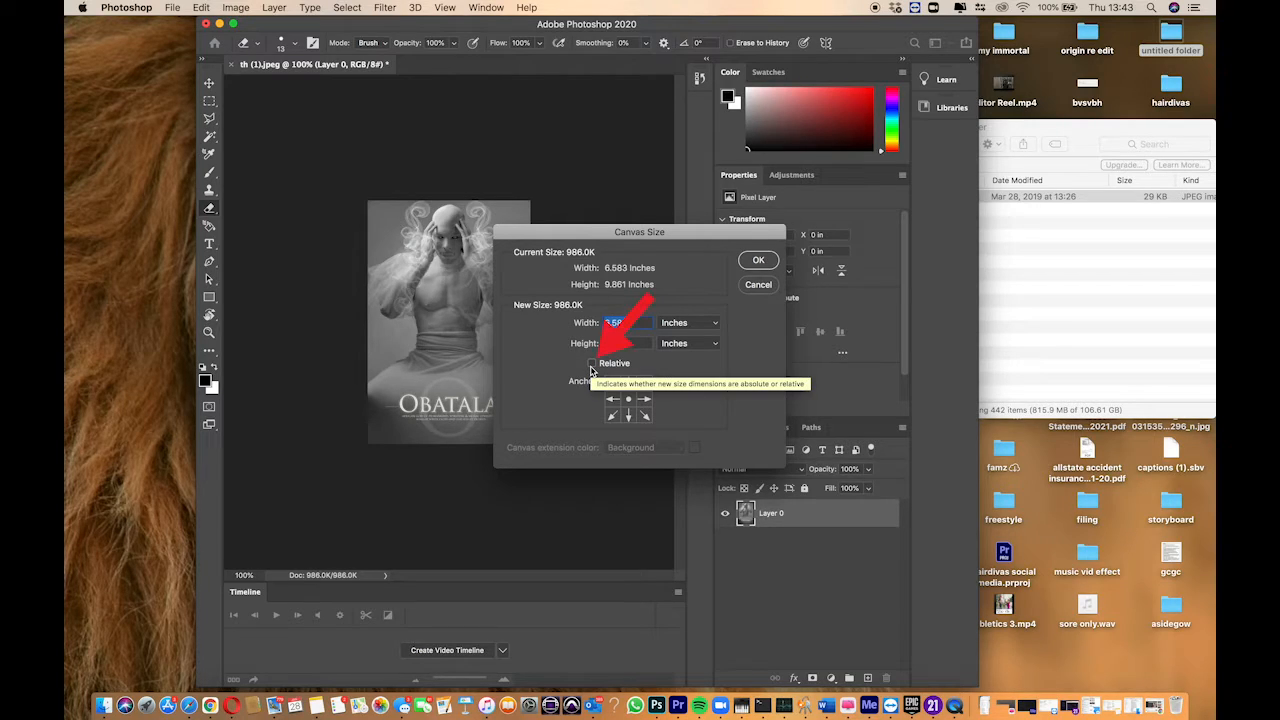
left_click(592, 364)
type("5")
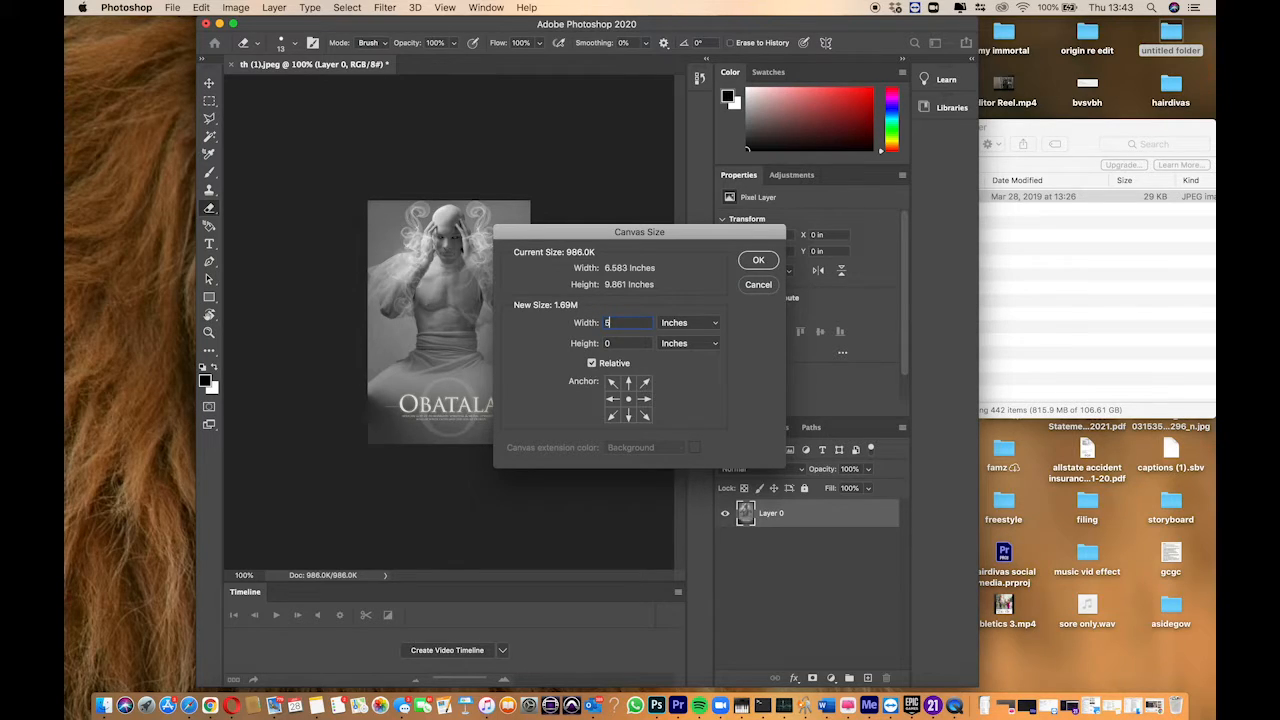
left_click(628, 344)
type("5")
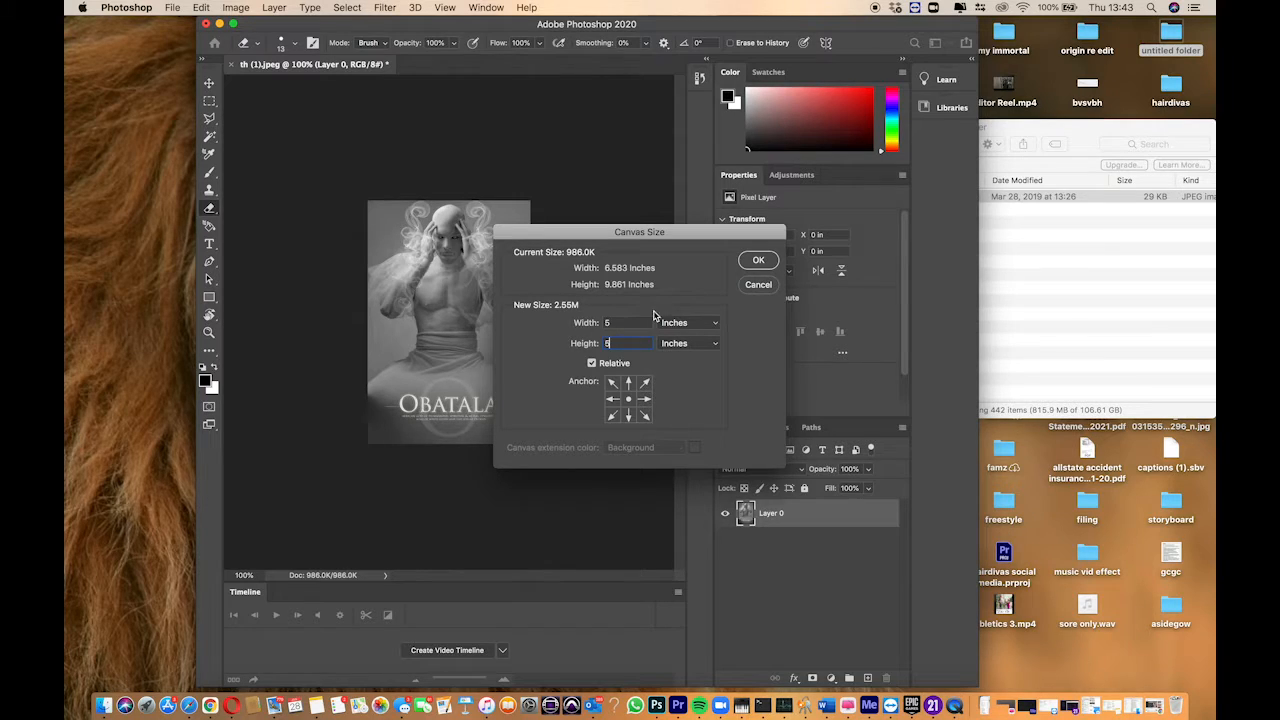
left_click(758, 260)
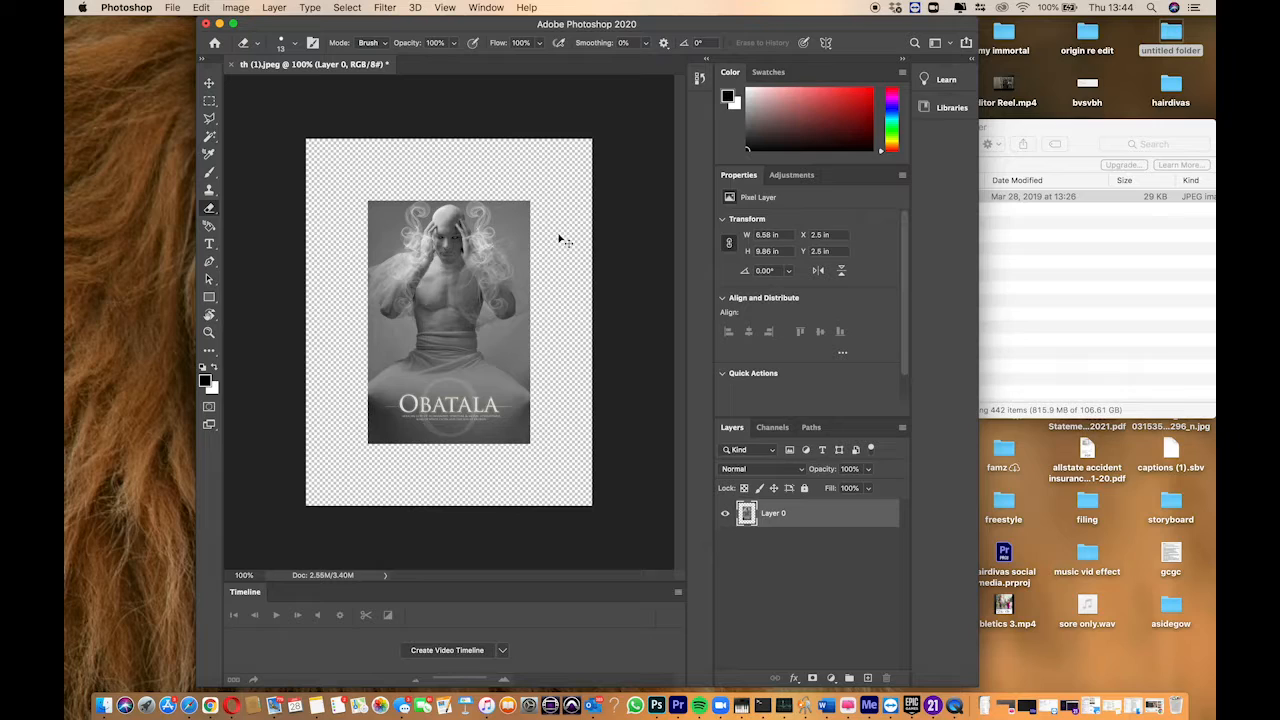
- Redo the canvas enlargement as a relative 2-inch increase in width and height
left_click(274, 8)
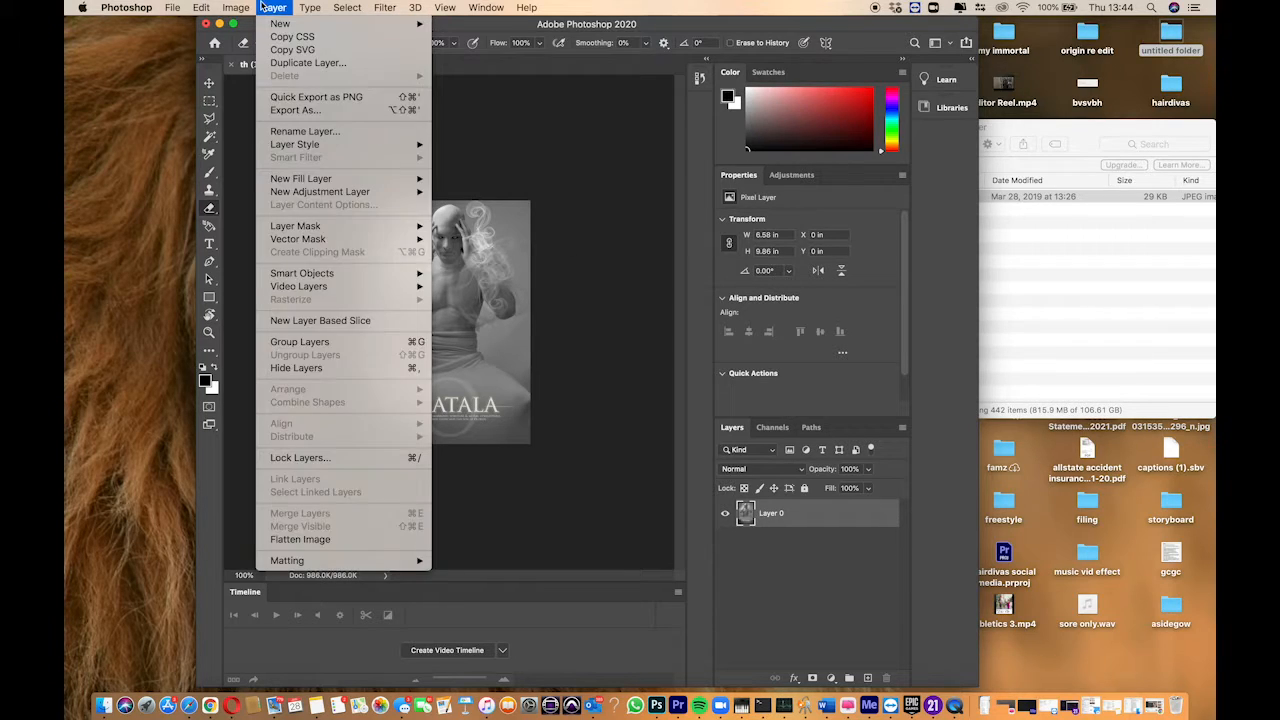
left_click(236, 8)
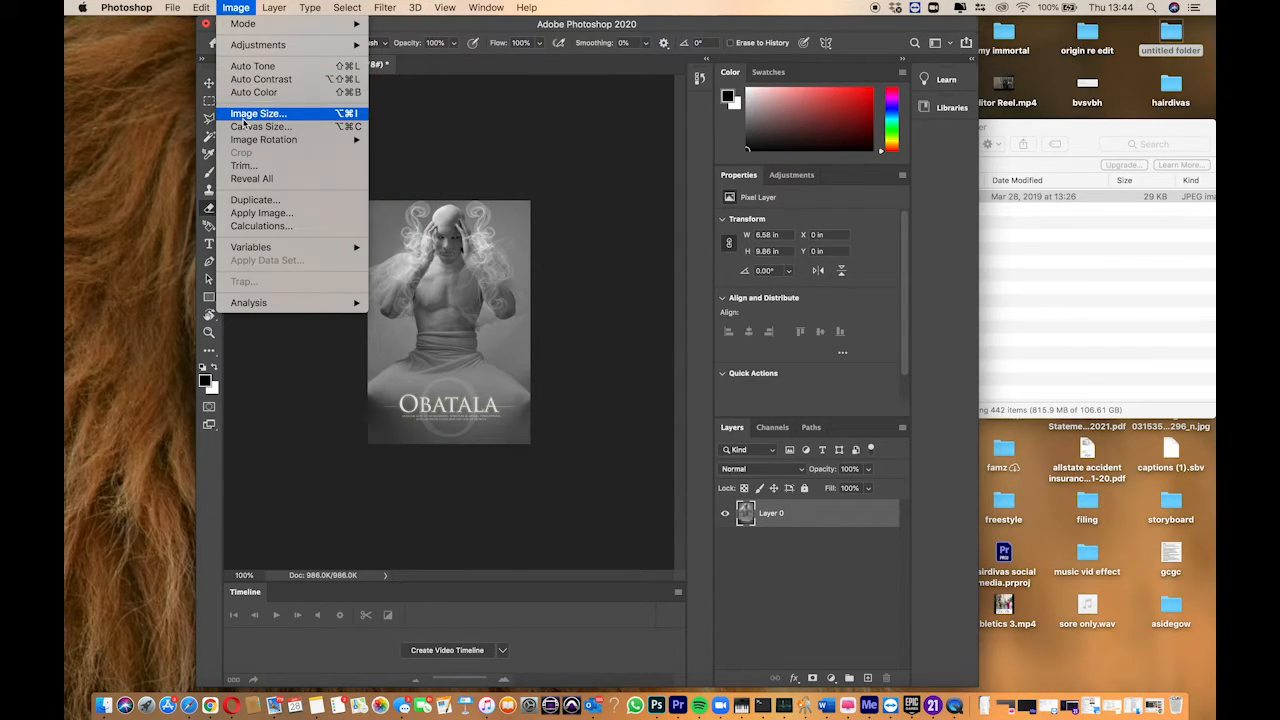
mouse_move(260, 126)
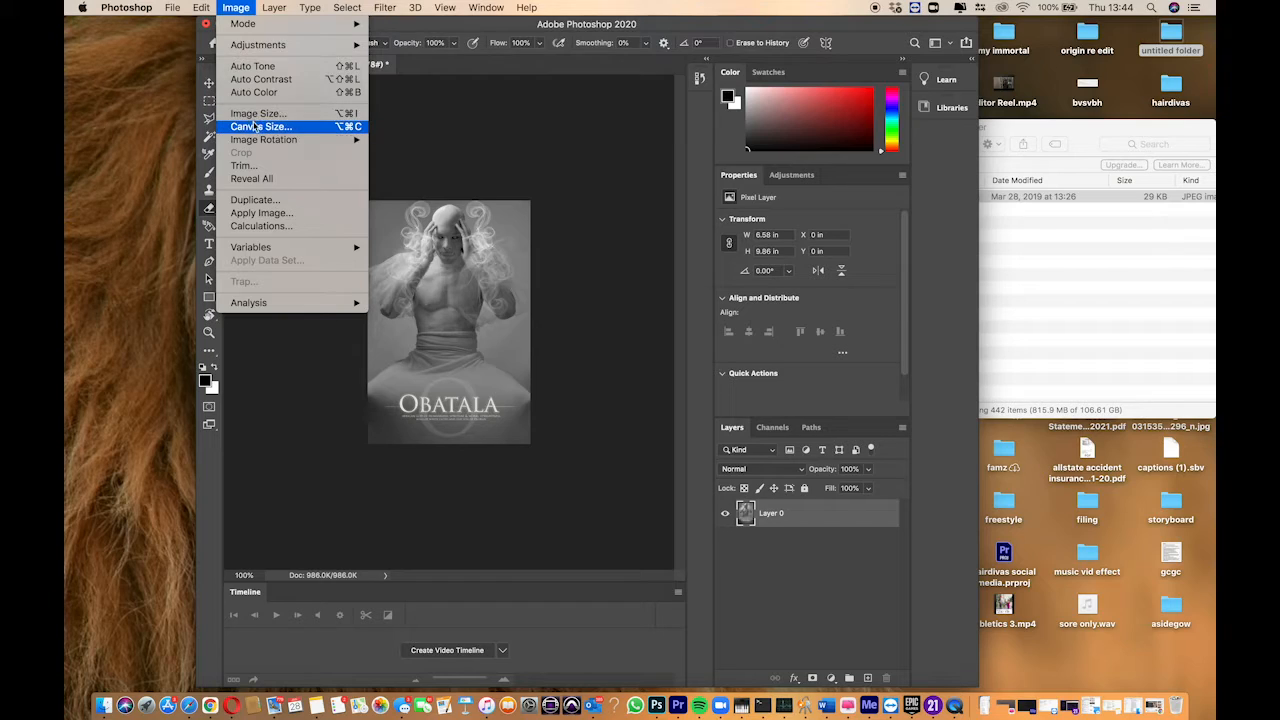
left_click(260, 126)
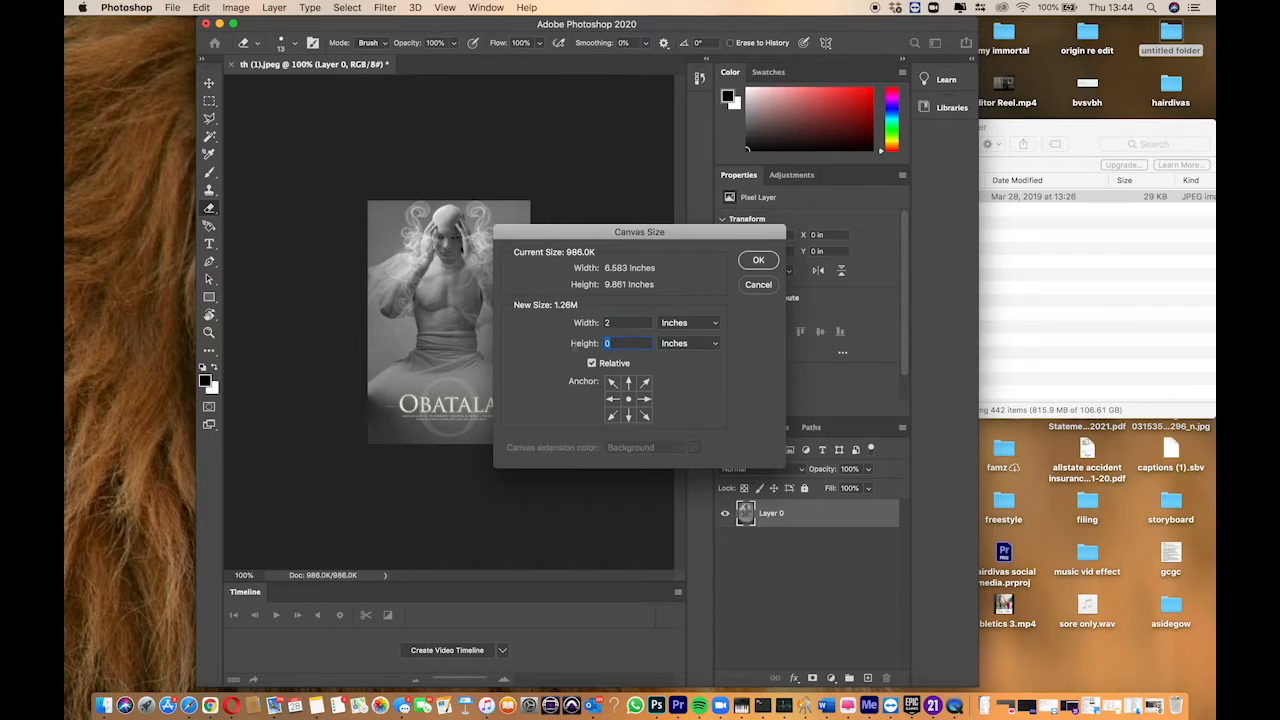
type("2")
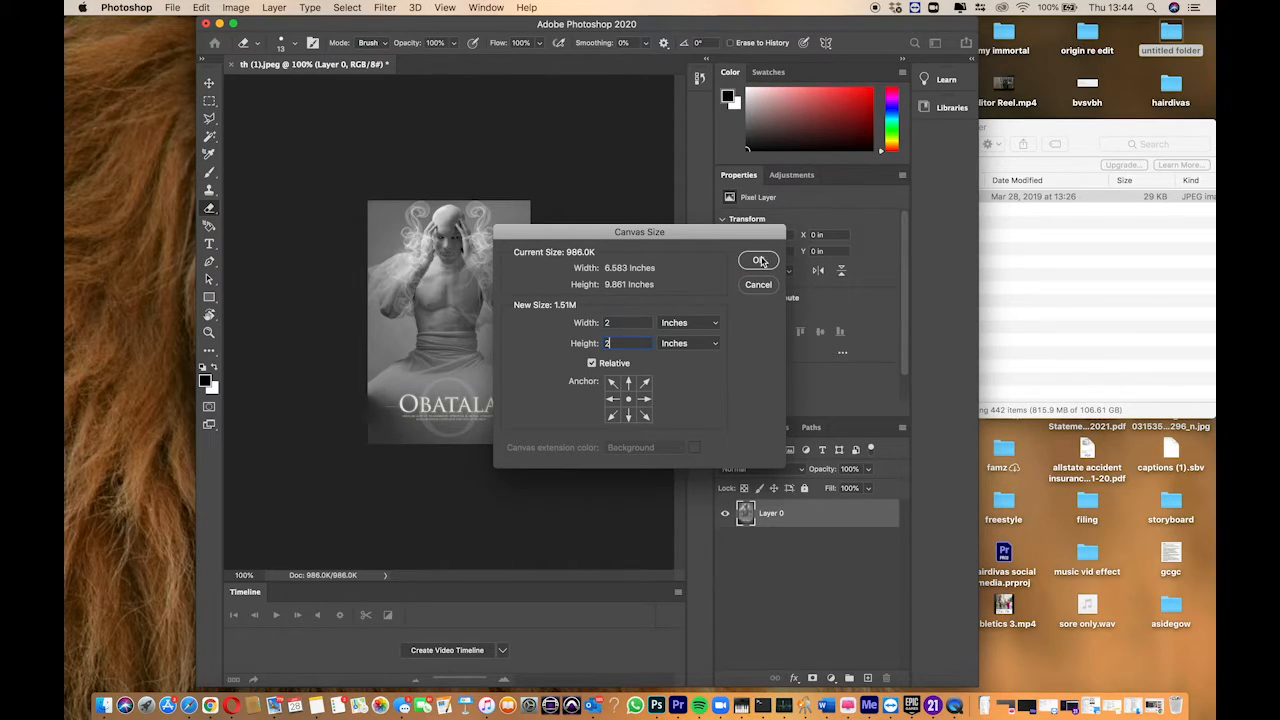
left_click(758, 260)
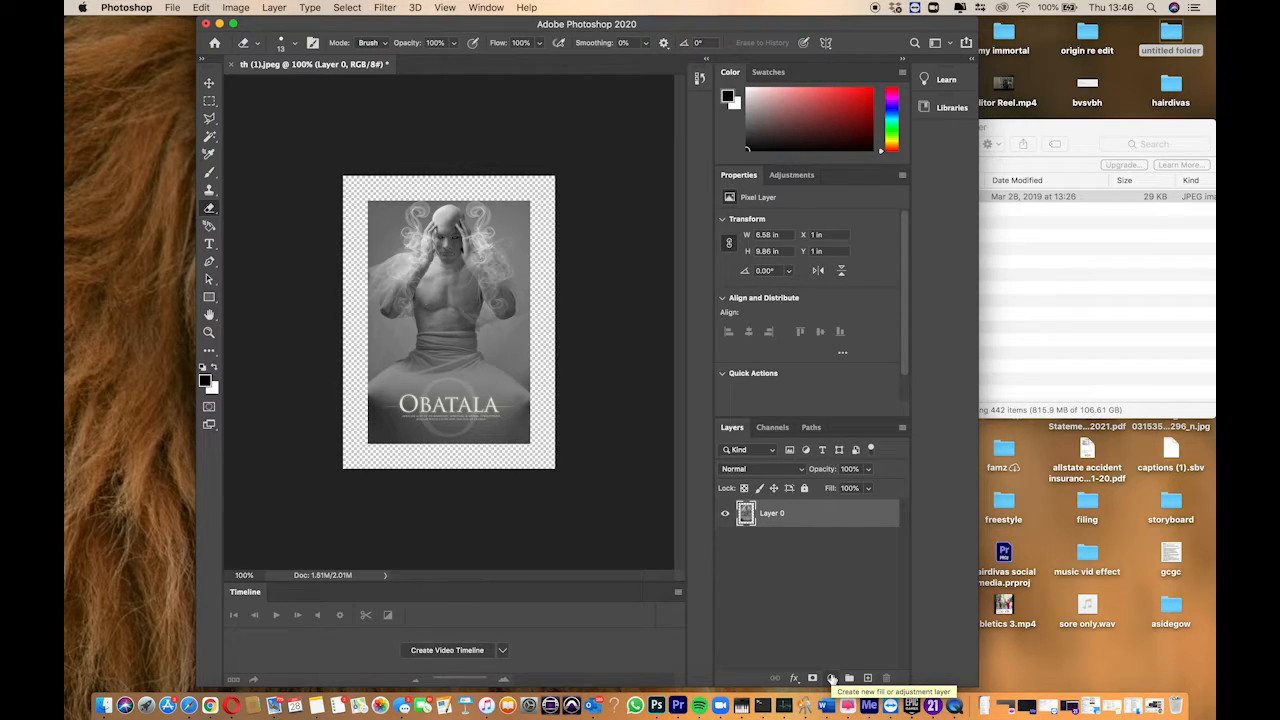
- Add a white Solid Color fill layer covering the canvas above Layer 0
left_click(832, 678)
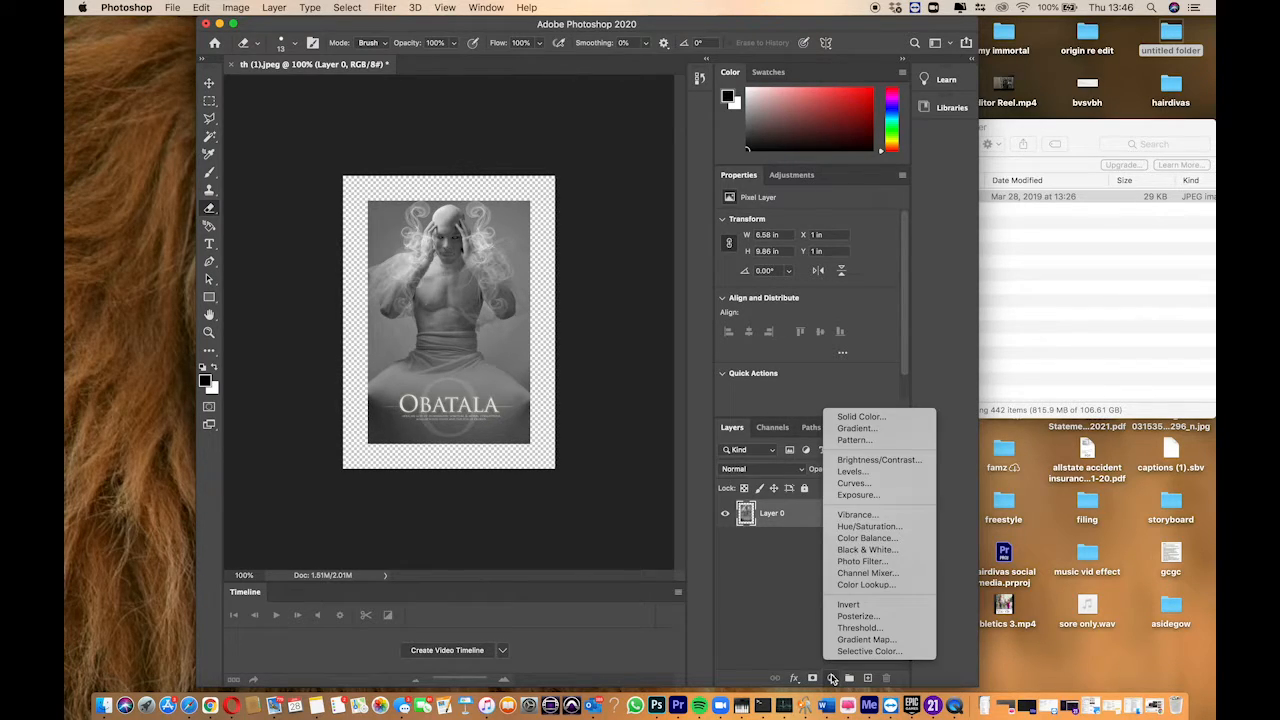
mouse_move(858, 416)
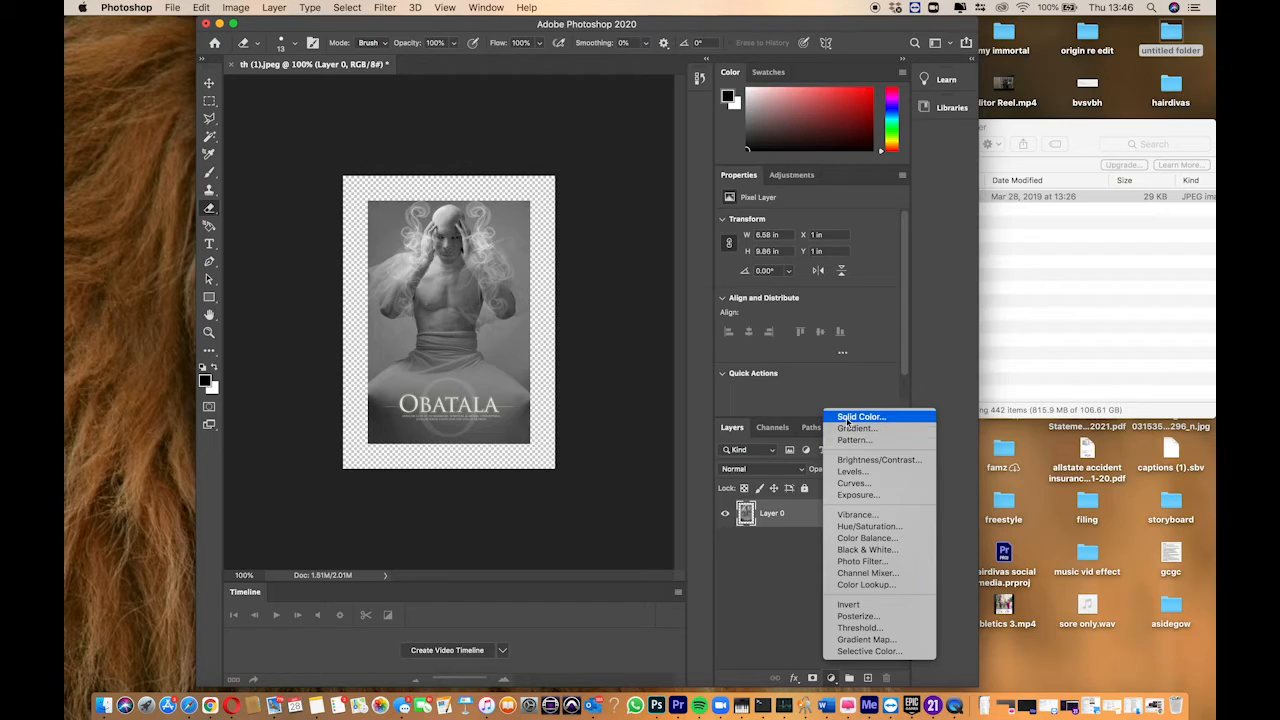
mouse_move(856, 428)
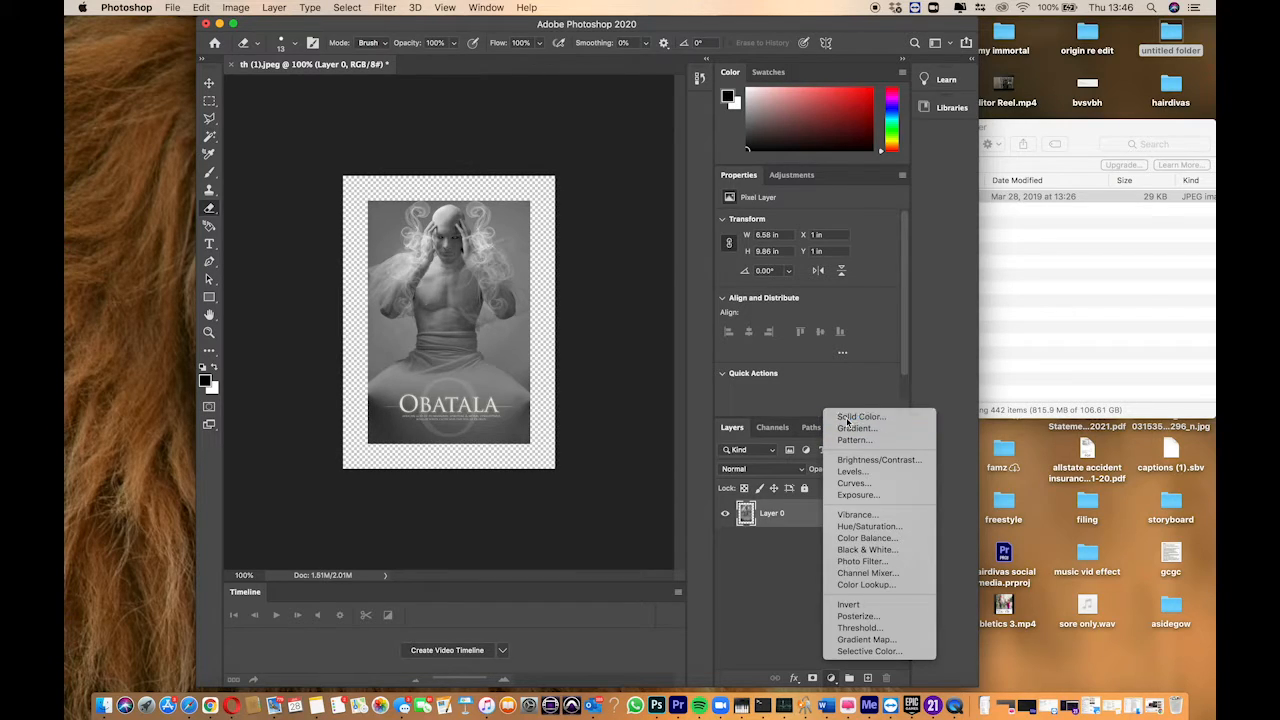
left_click(860, 416)
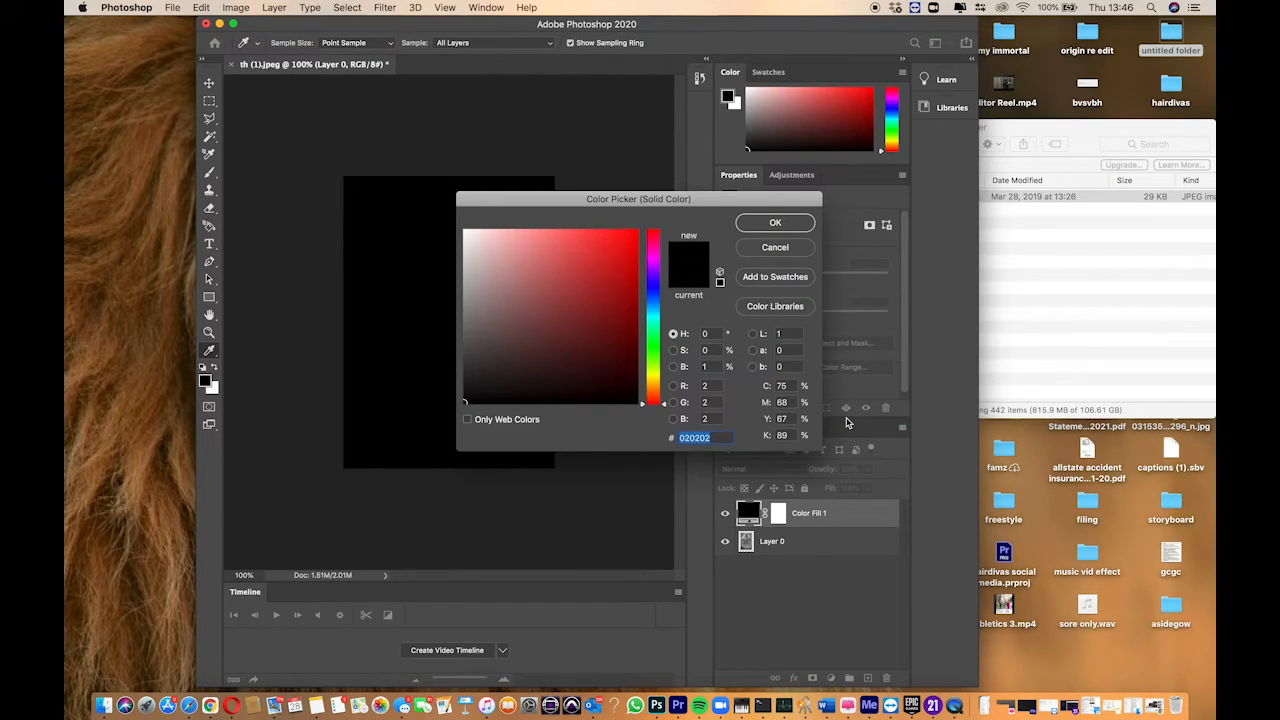
left_click(546, 352)
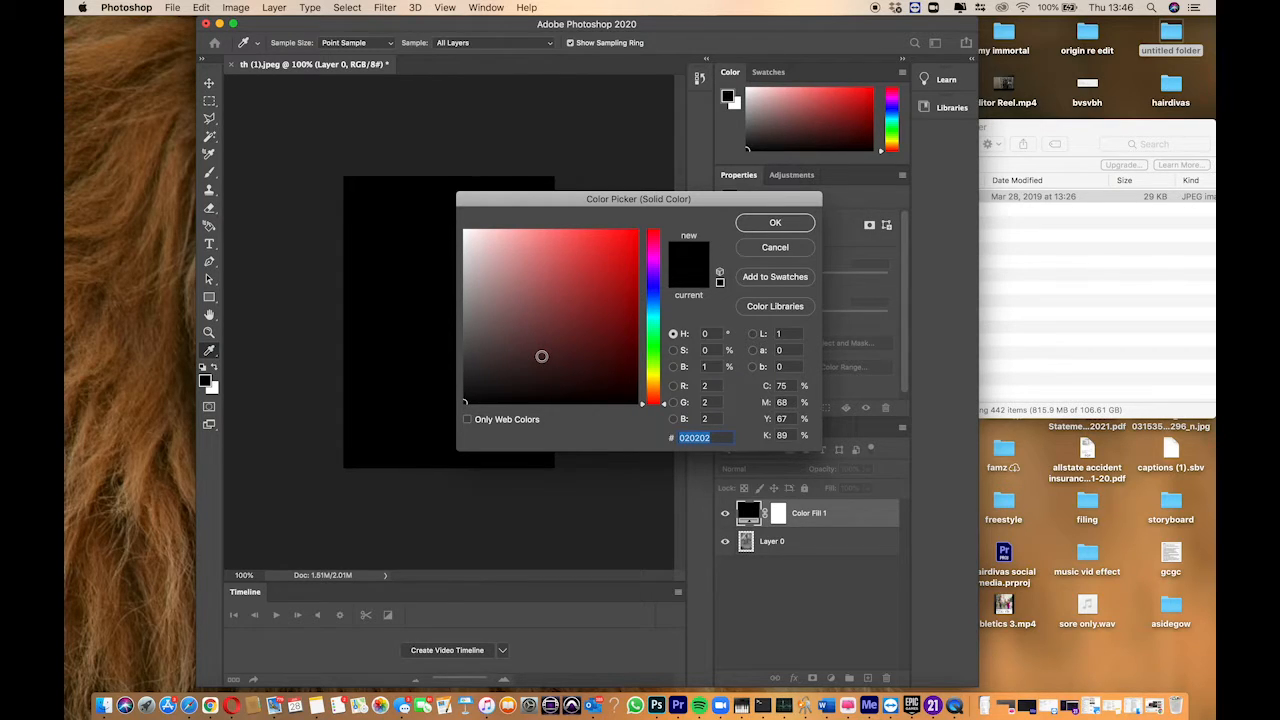
left_click(464, 216)
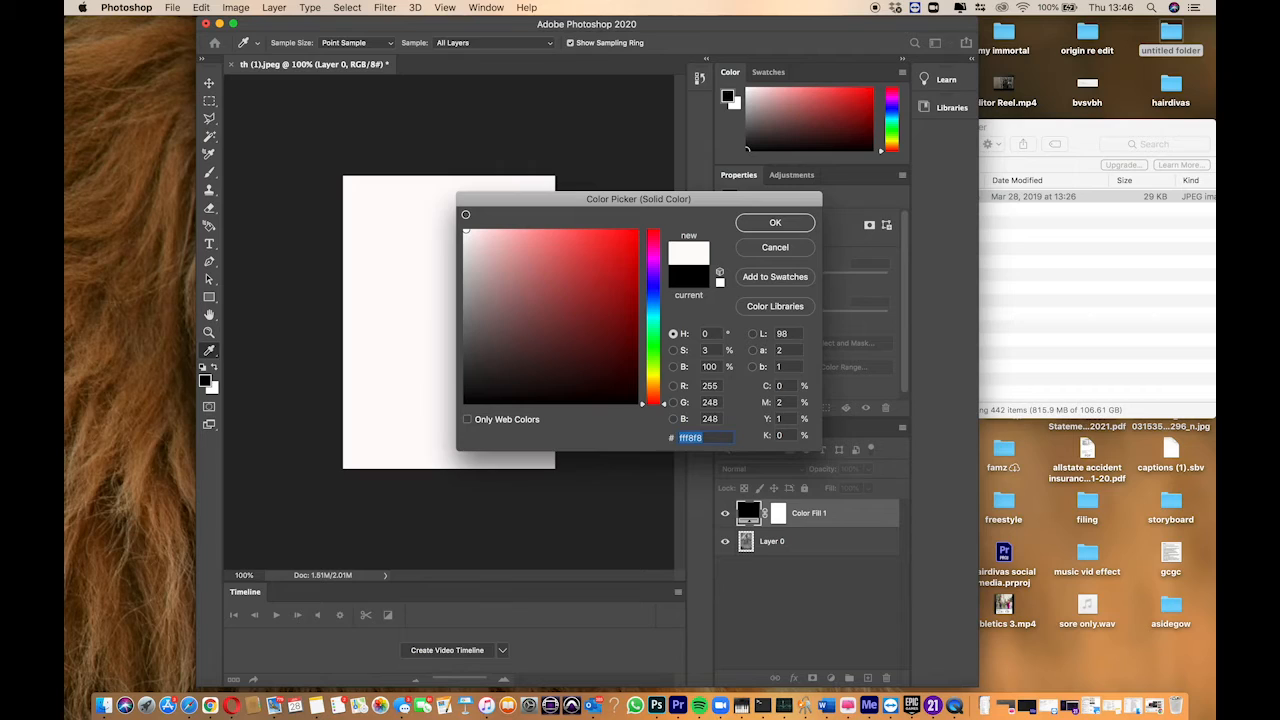
left_click(774, 222)
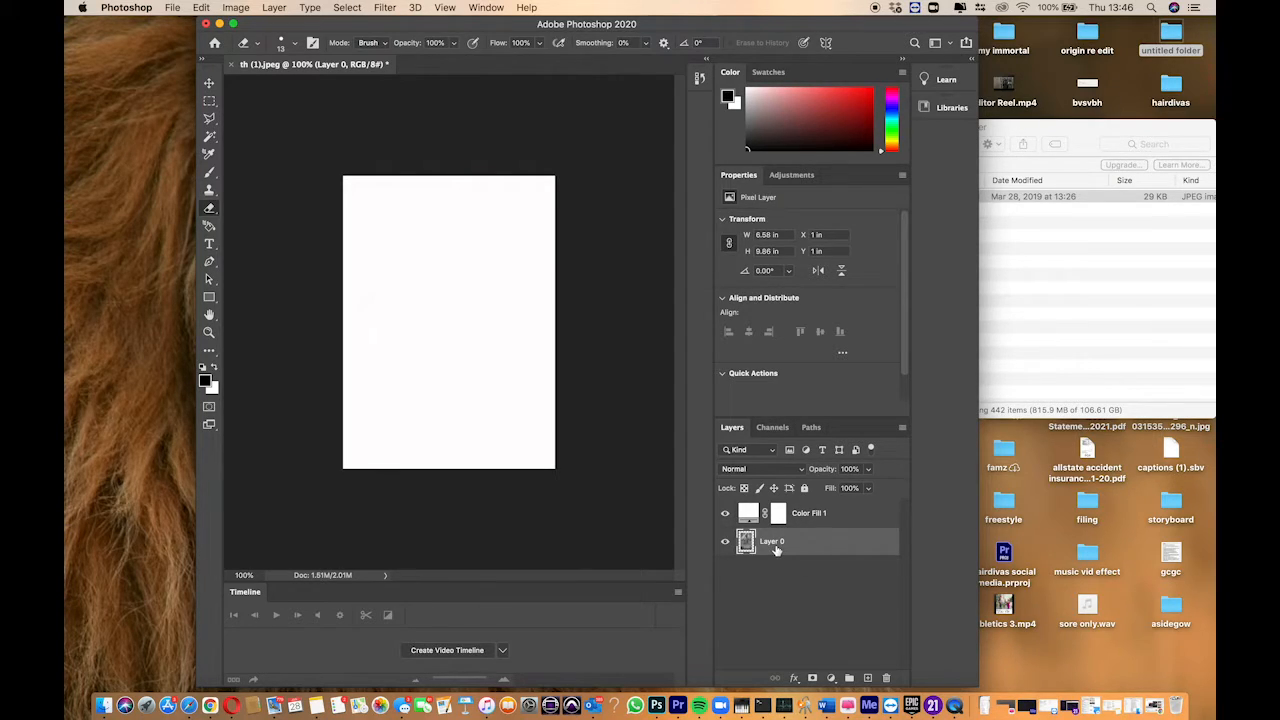
- Restack Layer 0 above Color Fill 1 so the poster shows a white border
left_click(808, 512)
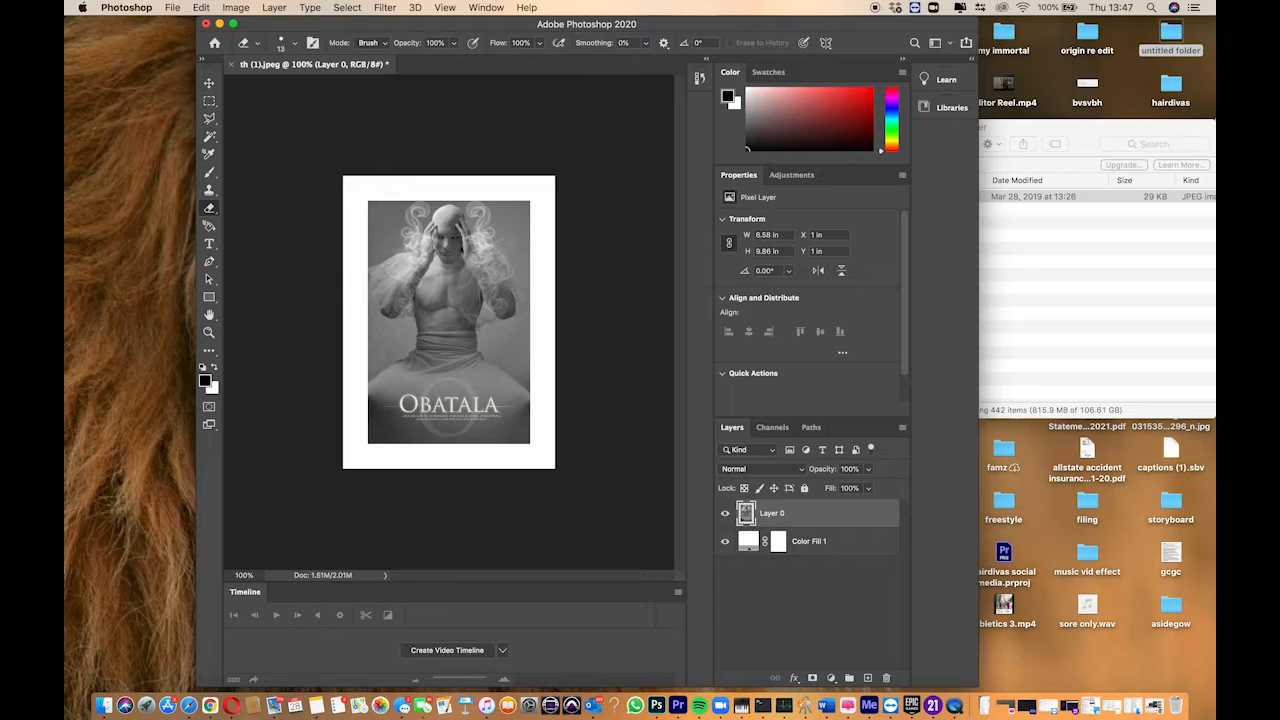
- Recolour Color Fill 1 from white to near-black, trying gray and red first
left_click(808, 540)
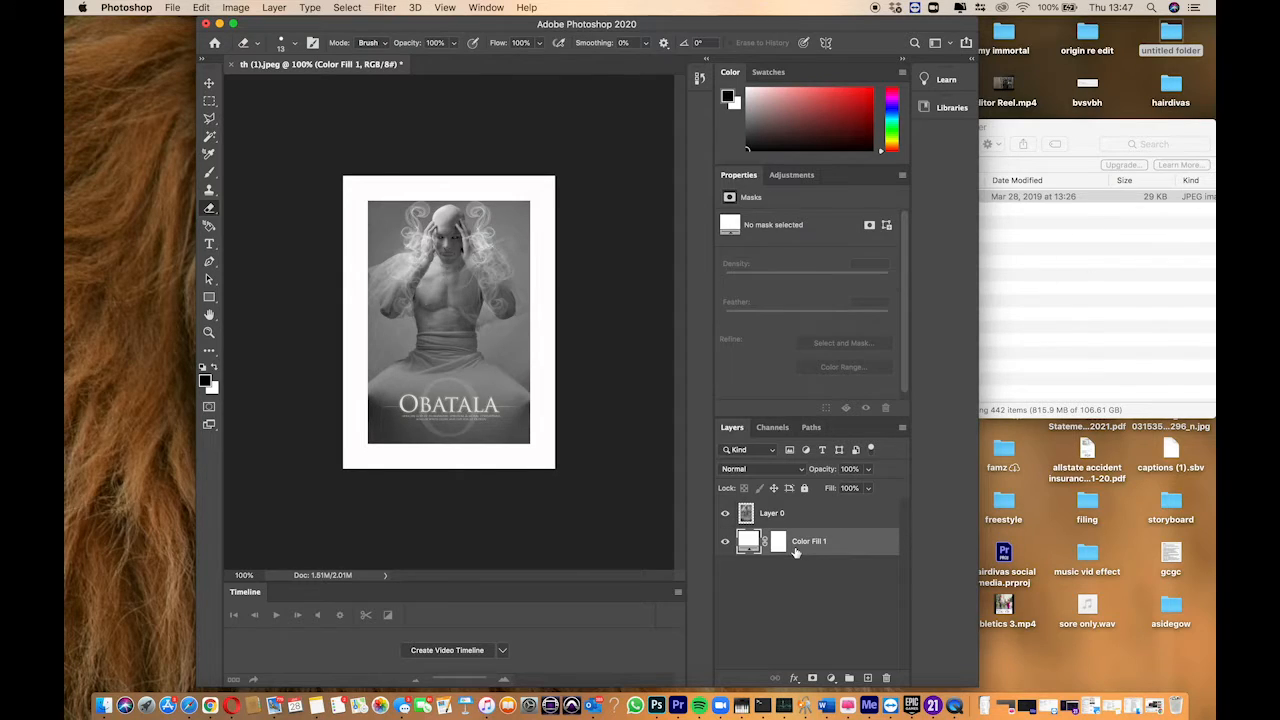
left_click(778, 540)
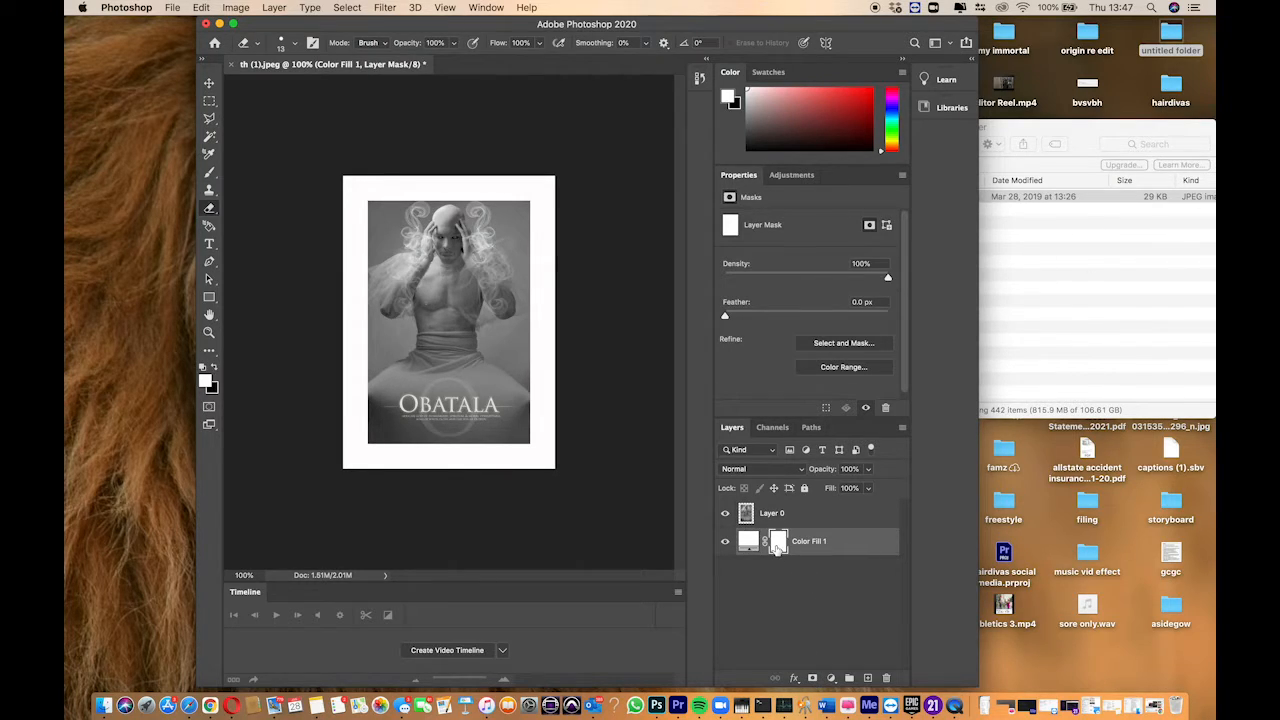
double_click(748, 540)
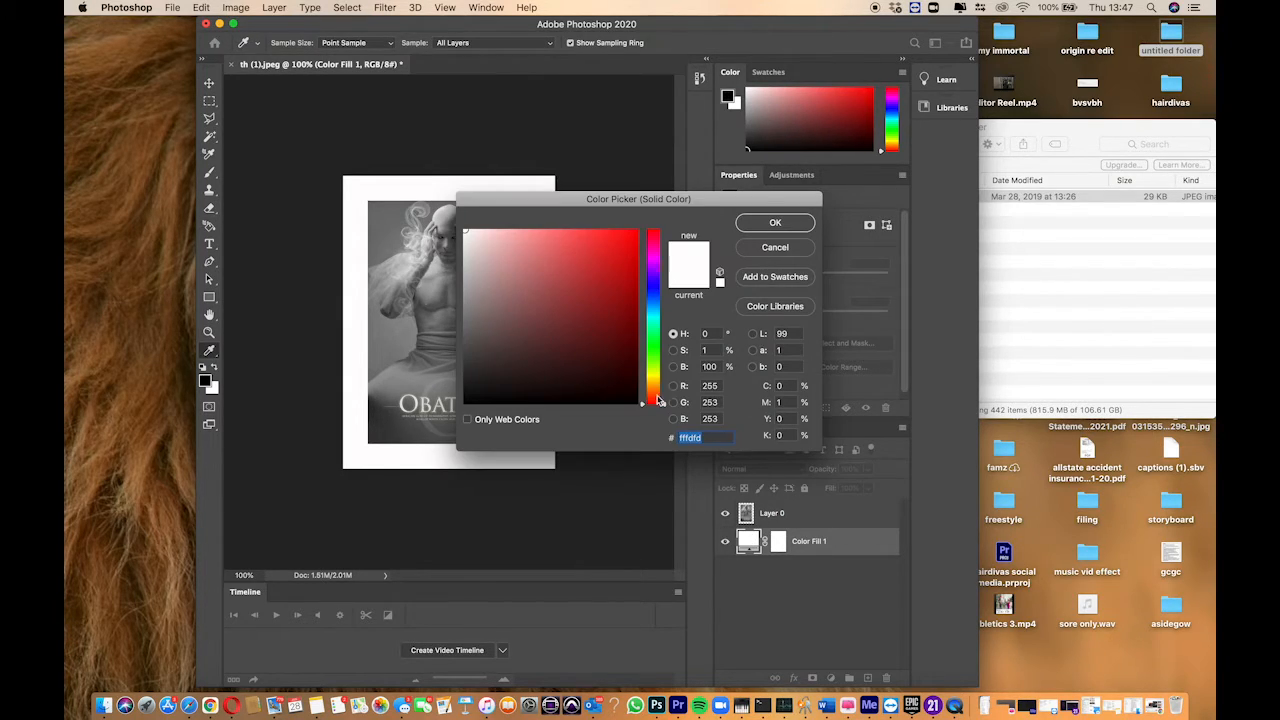
left_click(466, 402)
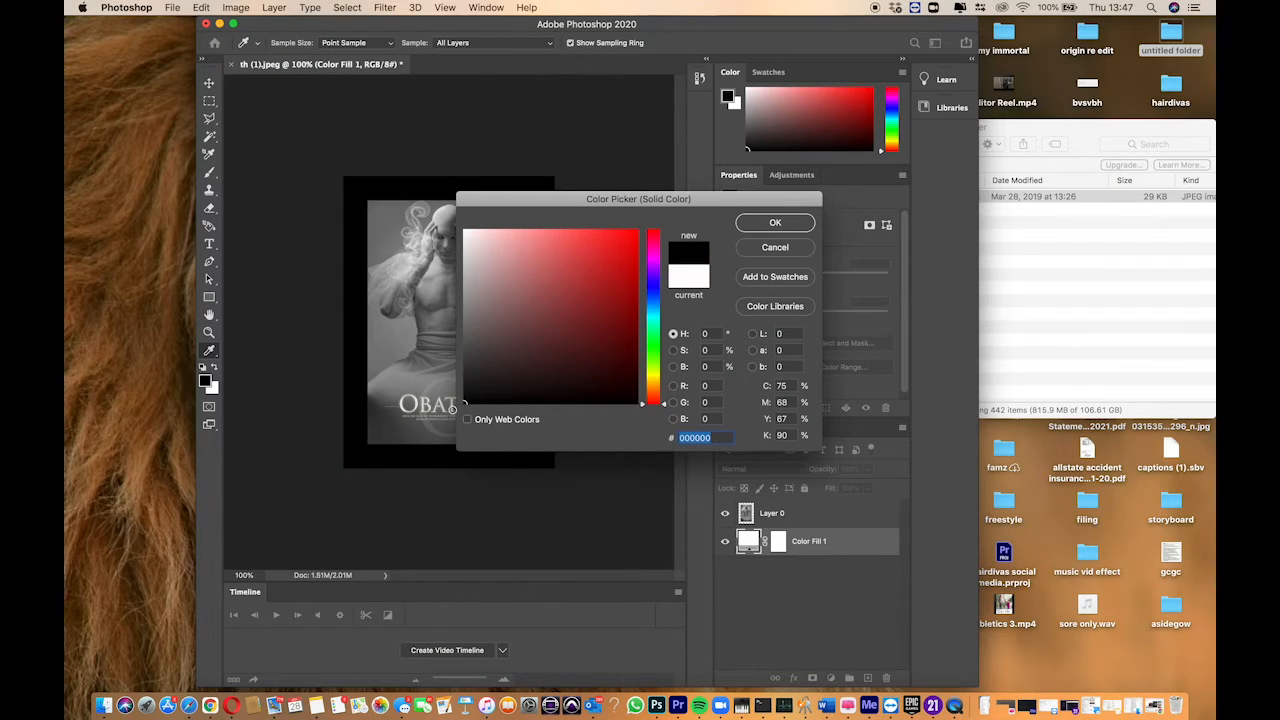
left_click(462, 324)
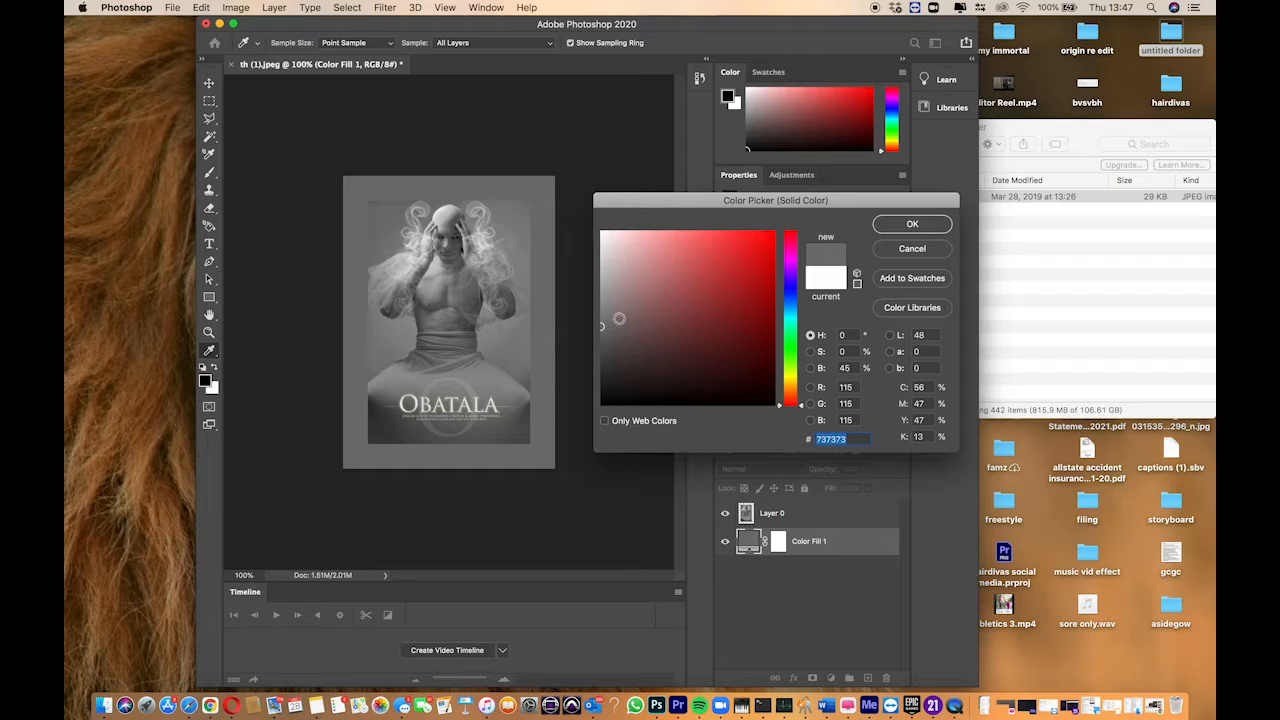
left_click(724, 278)
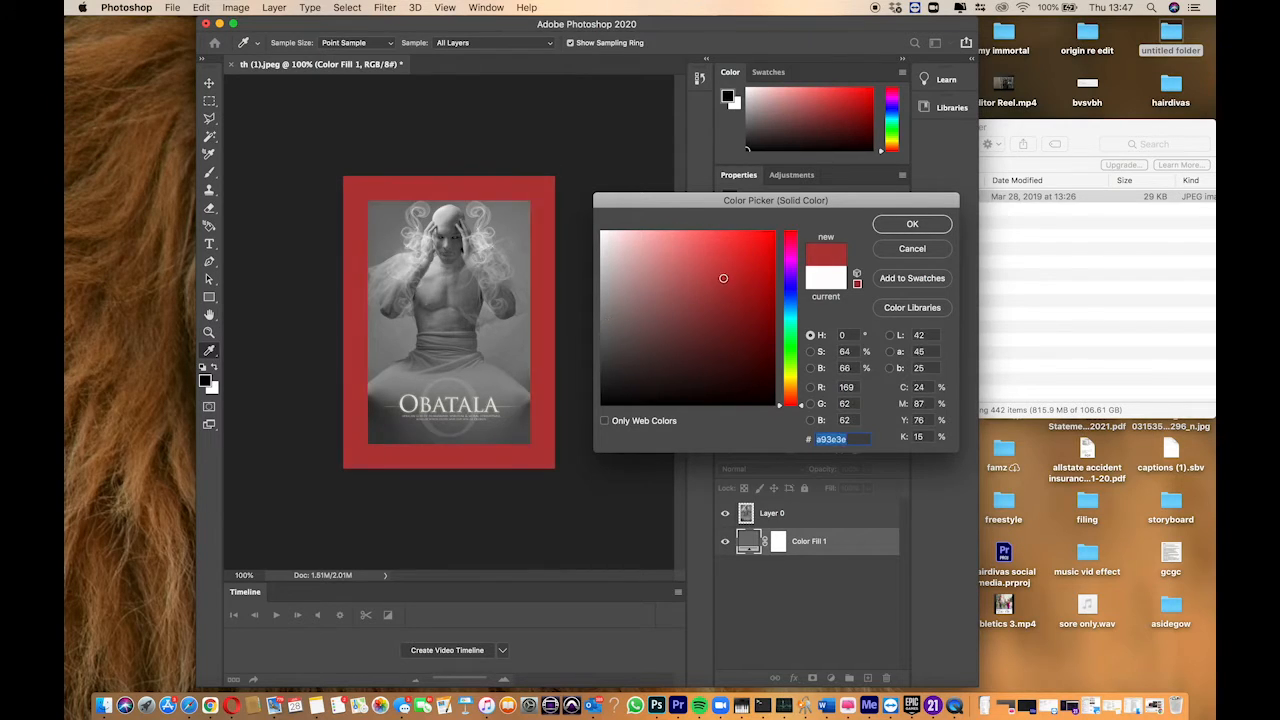
left_click(732, 358)
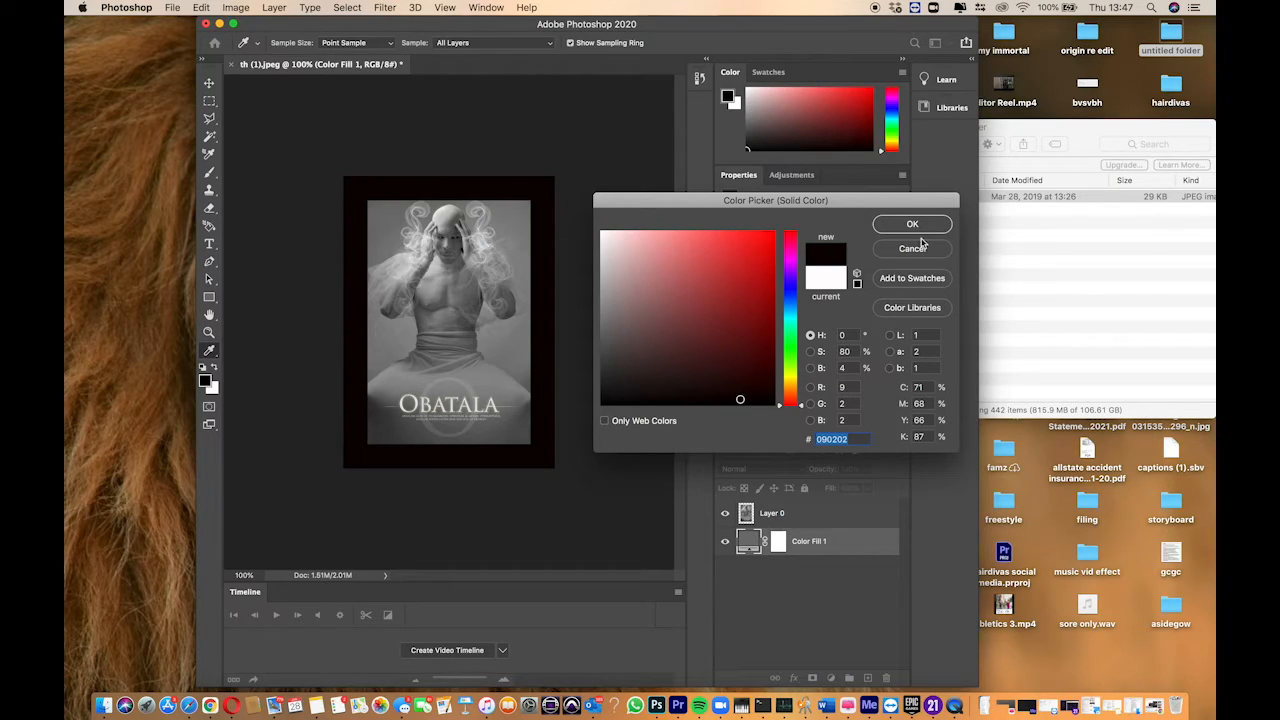
left_click(912, 224)
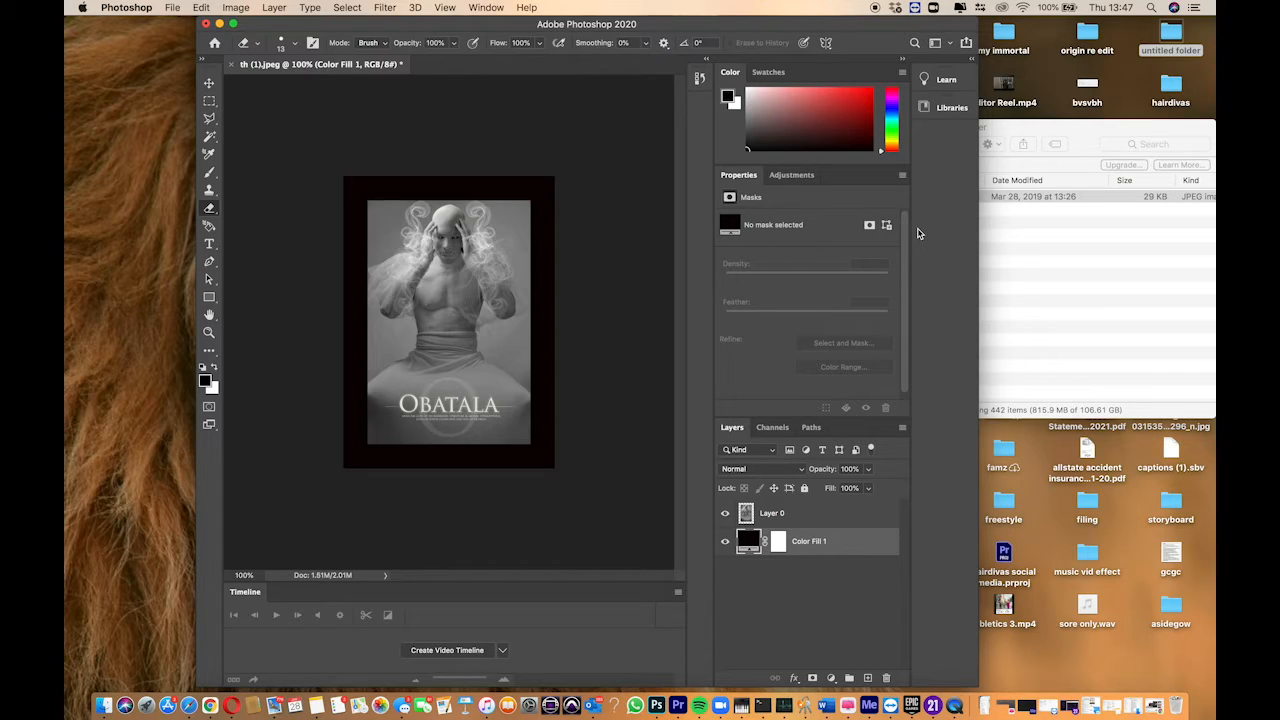
- Set up Save As on this computer with JPEG format and Desktop as destination
left_click(174, 8)
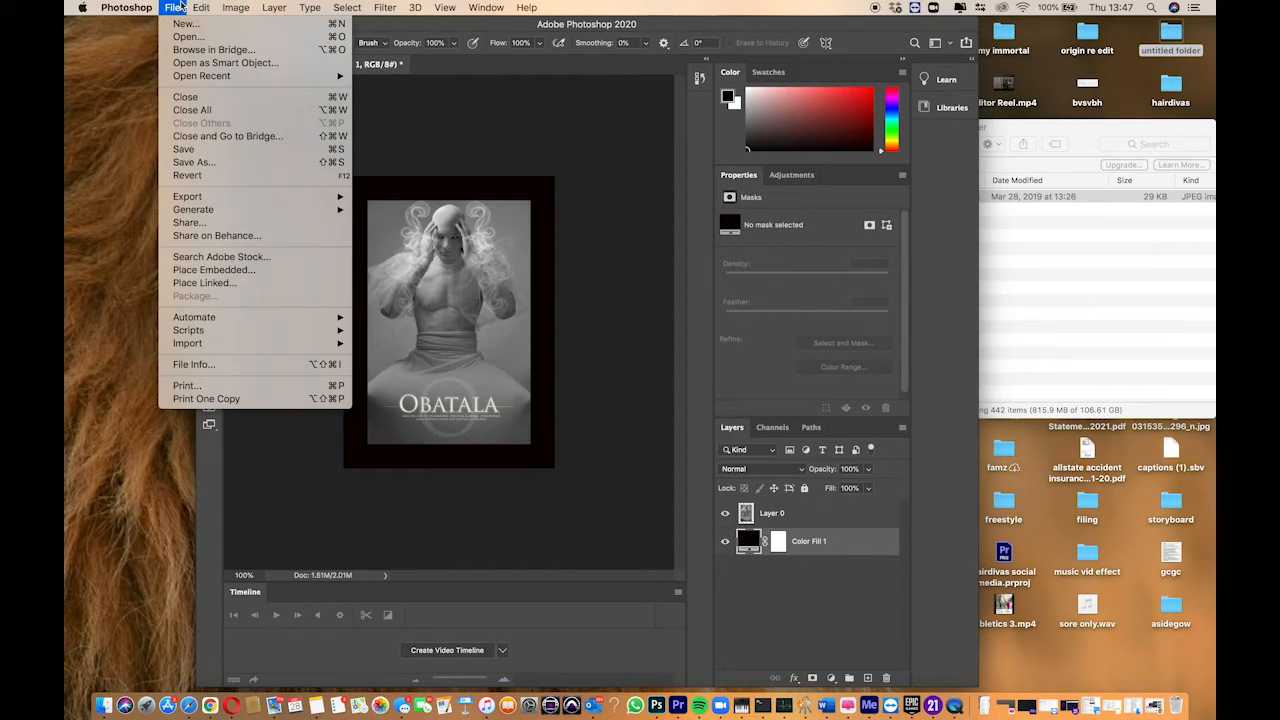
mouse_move(188, 162)
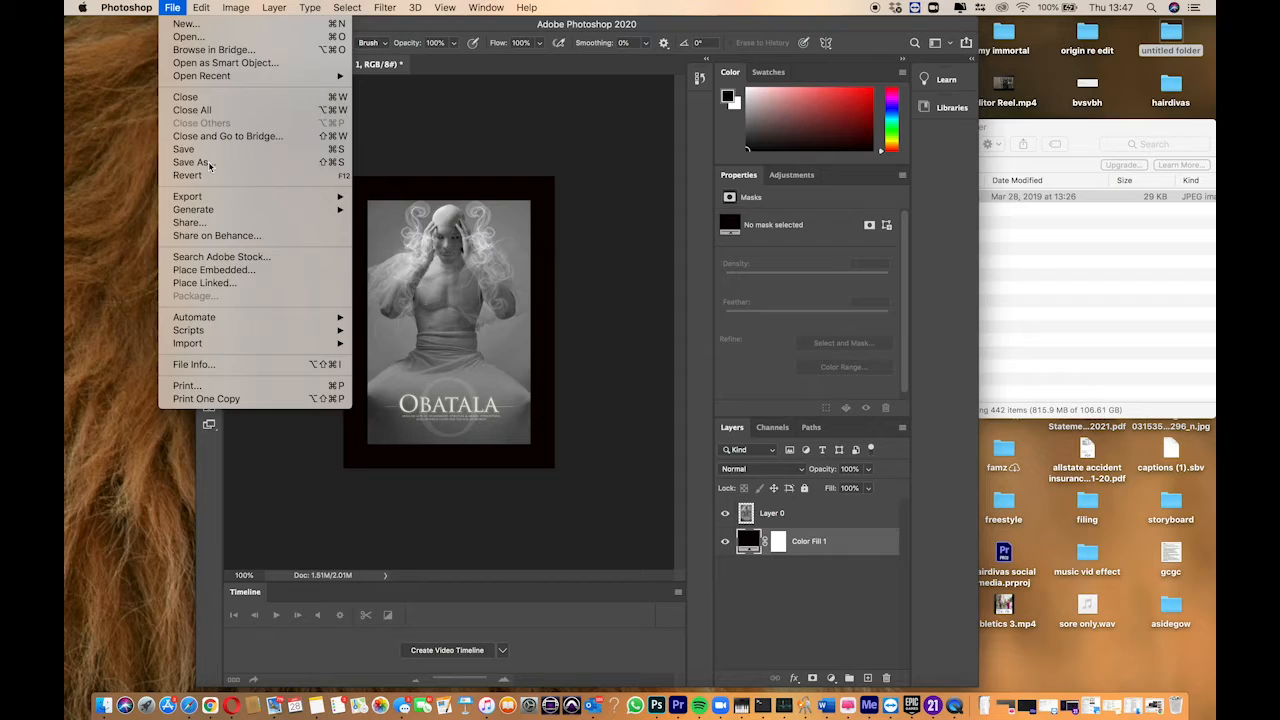
left_click(190, 162)
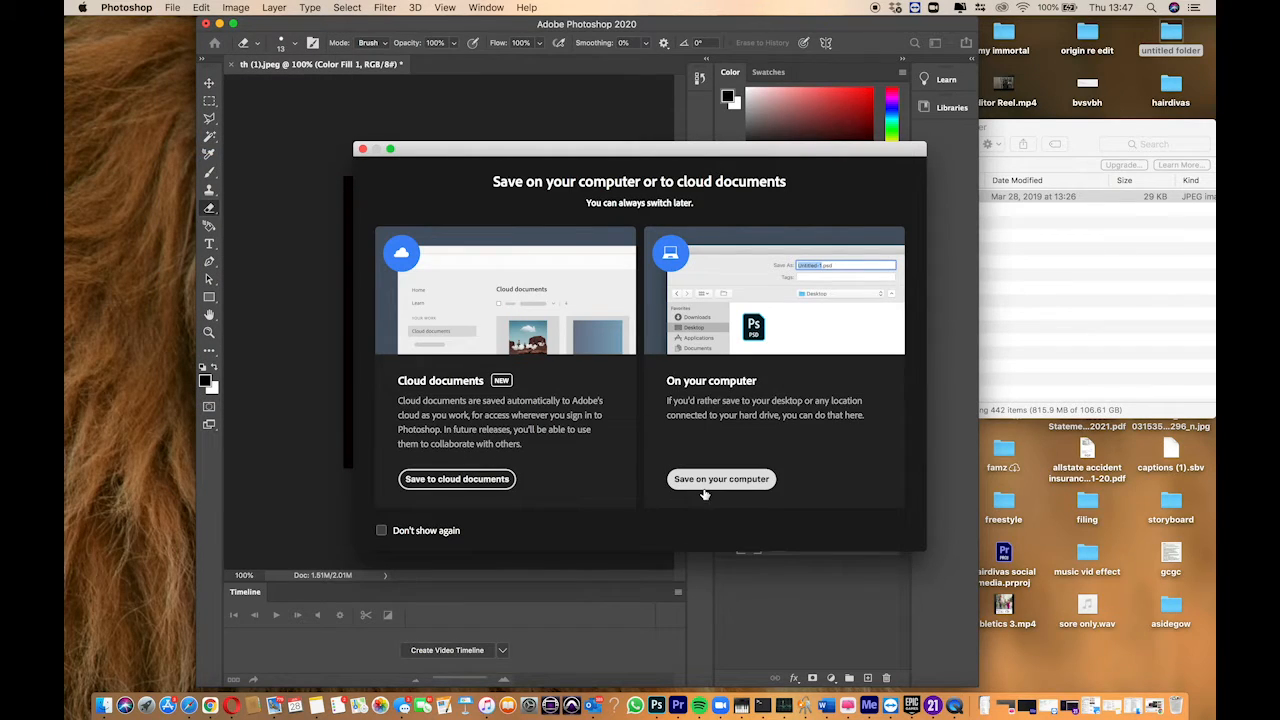
left_click(720, 480)
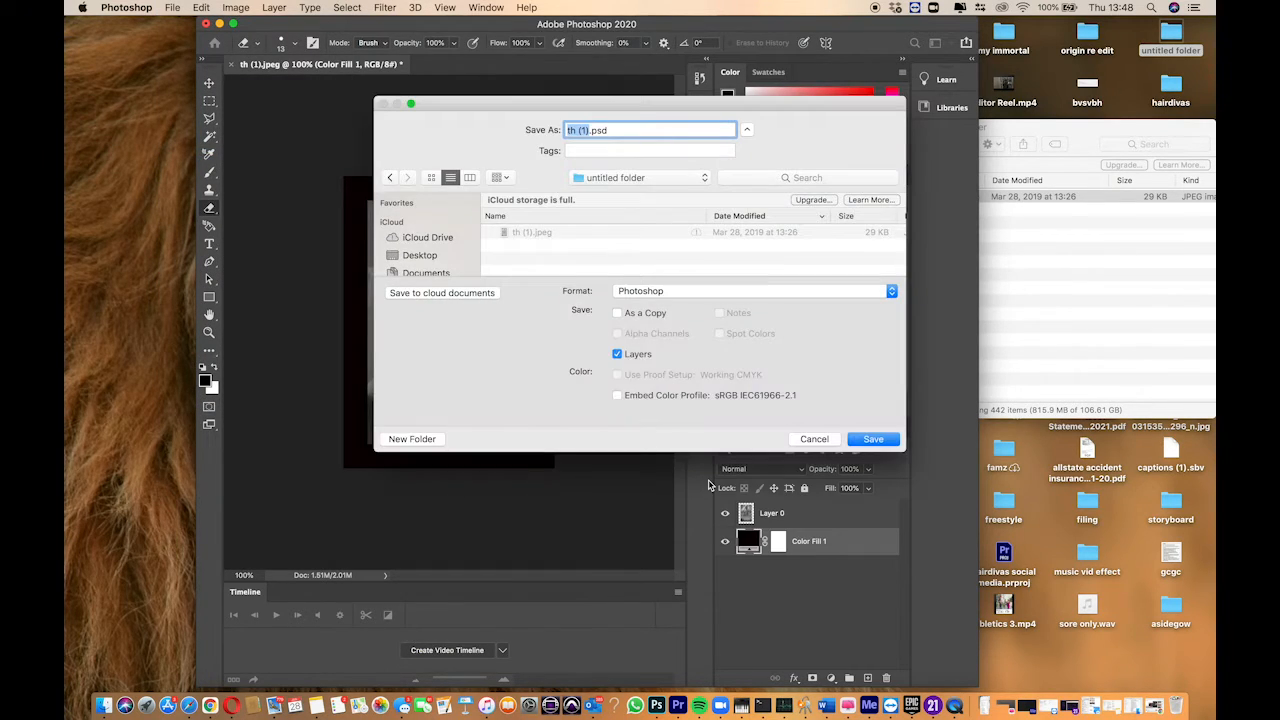
left_click(750, 292)
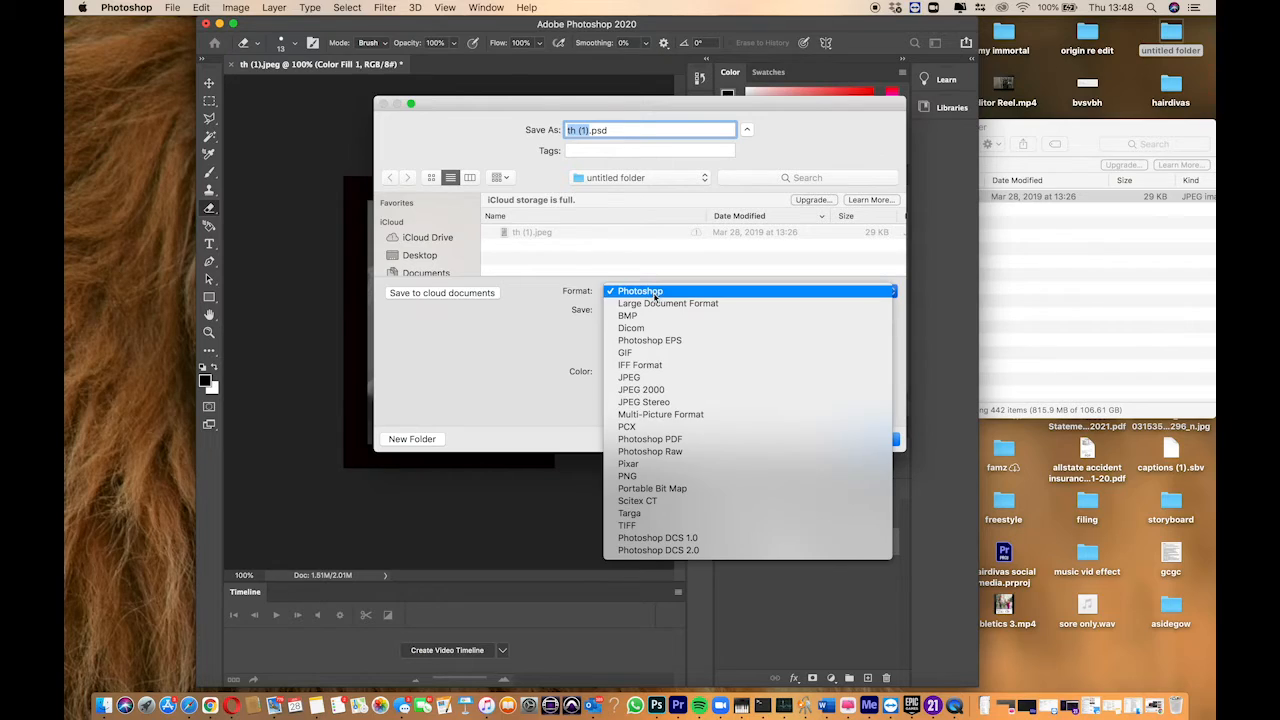
mouse_move(628, 376)
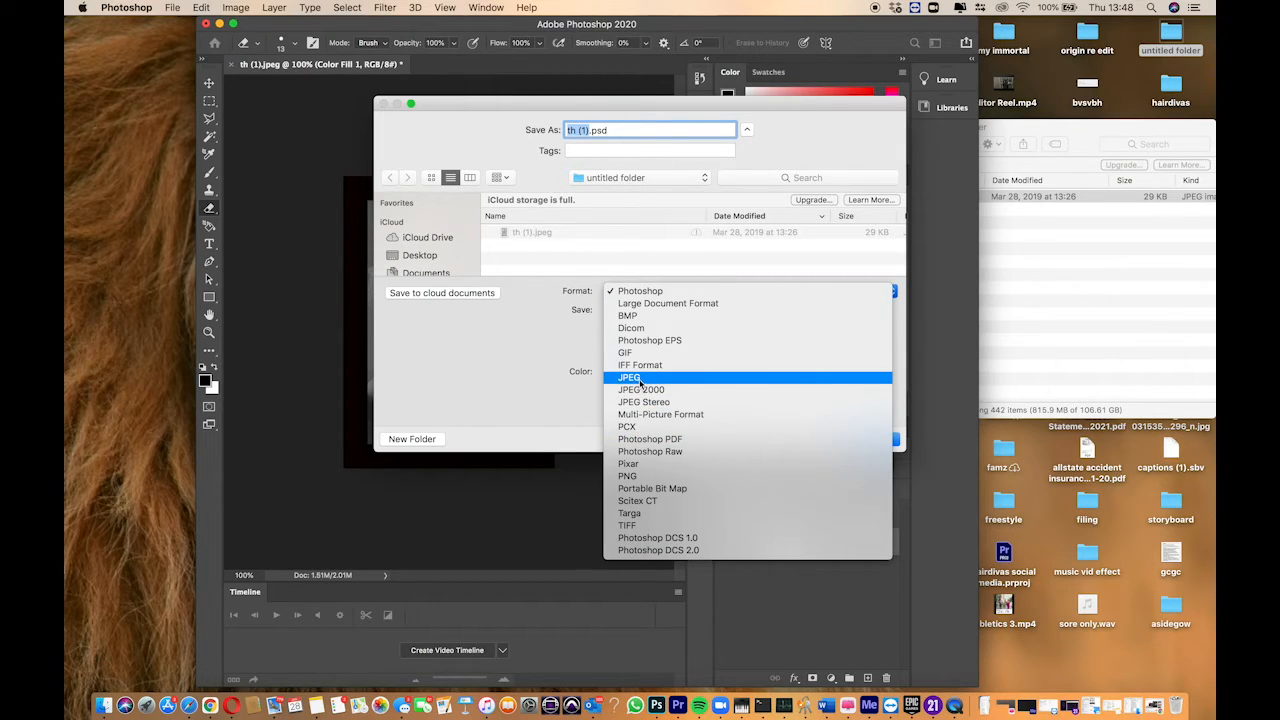
left_click(630, 376)
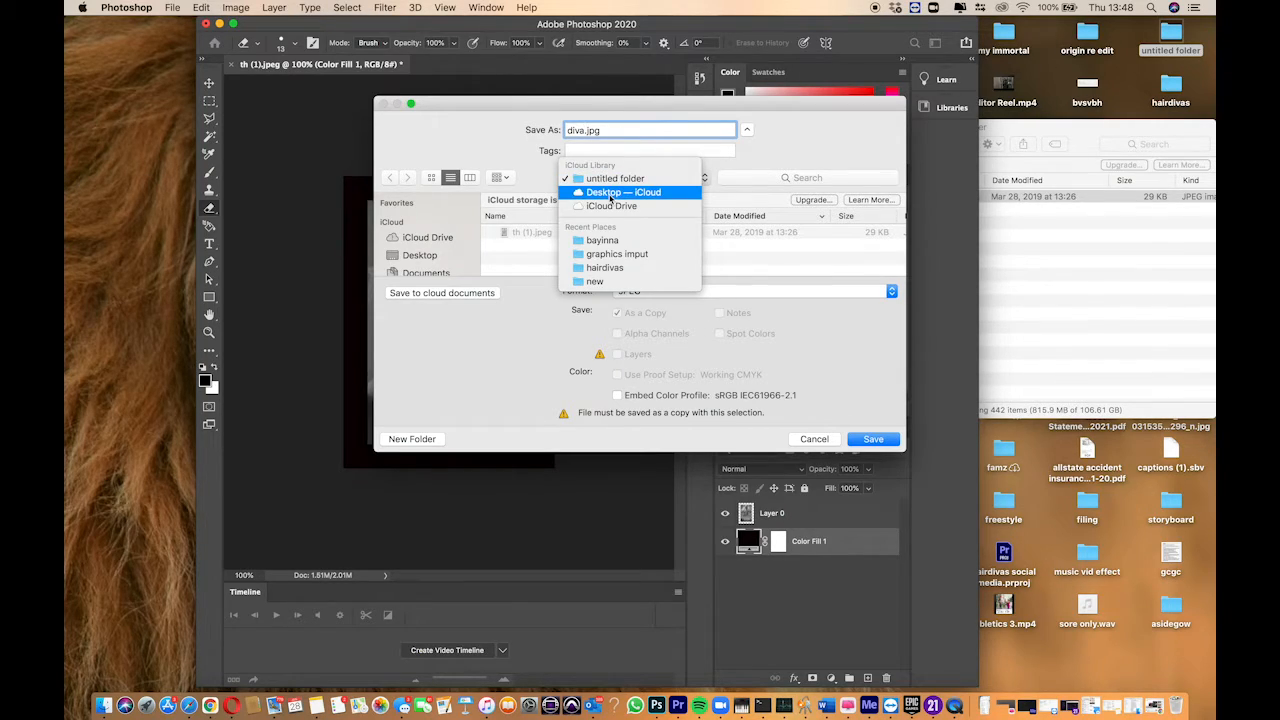
left_click(624, 192)
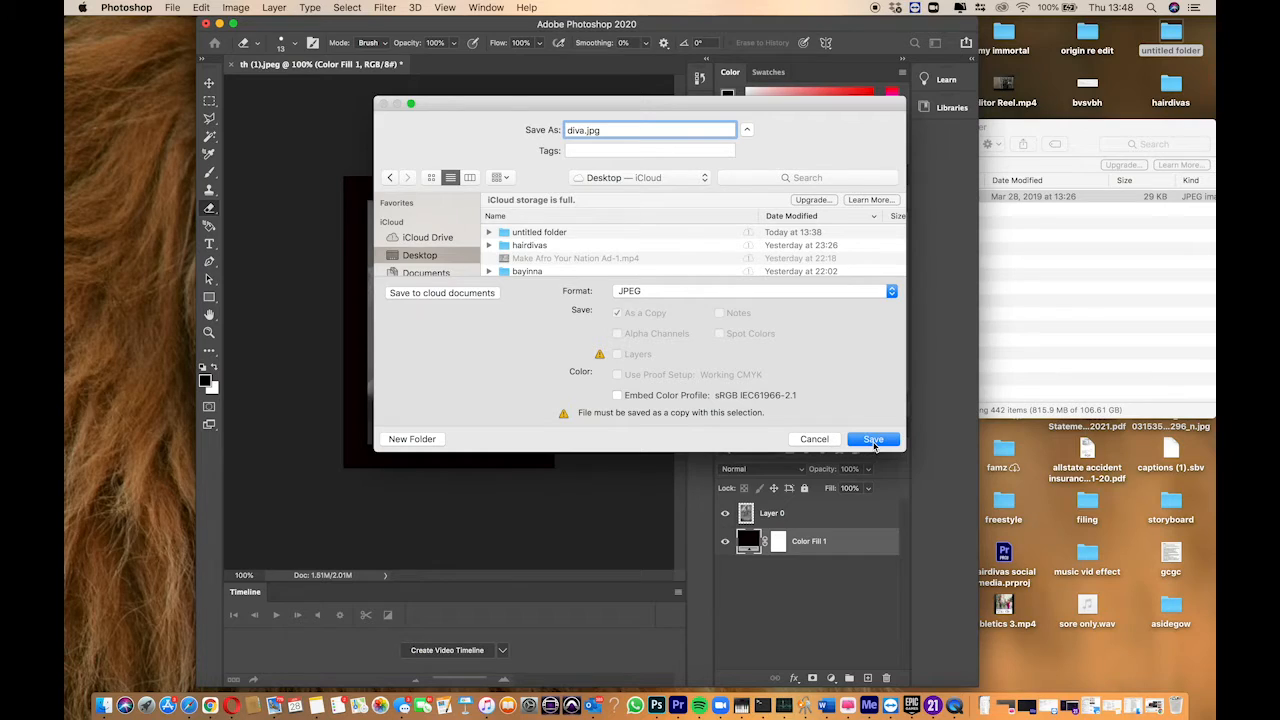
- Save the poster as diva.jpg on the Desktop, accepting the JPEG quality options
left_click(872, 440)
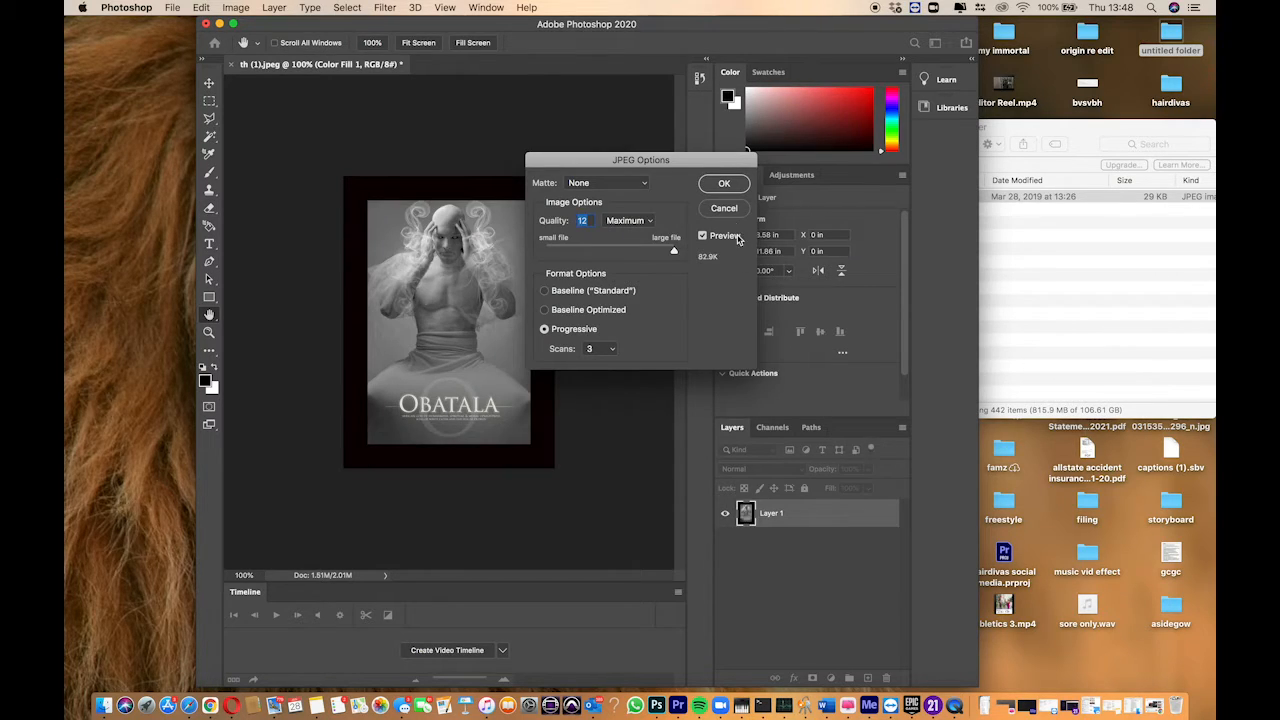
left_click(724, 184)
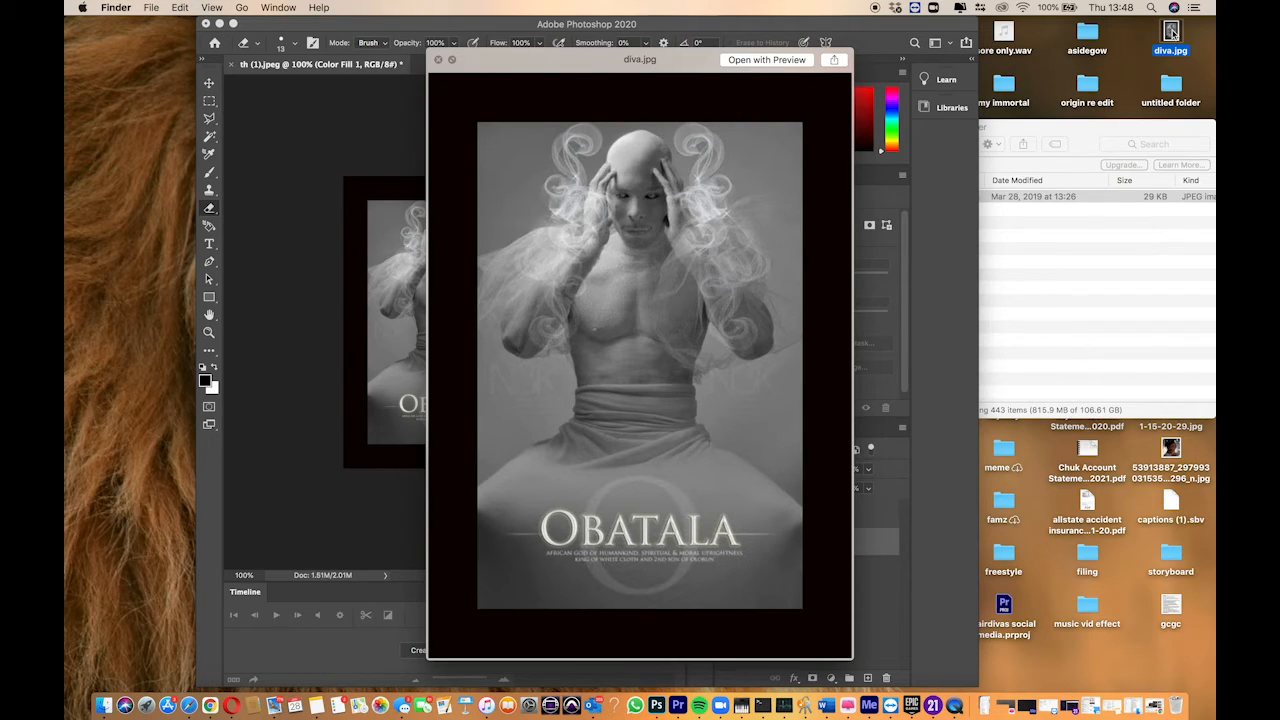
- Close the Quick Look preview of diva.jpg, returning to the bordered poster in Photoshop
left_click(438, 60)
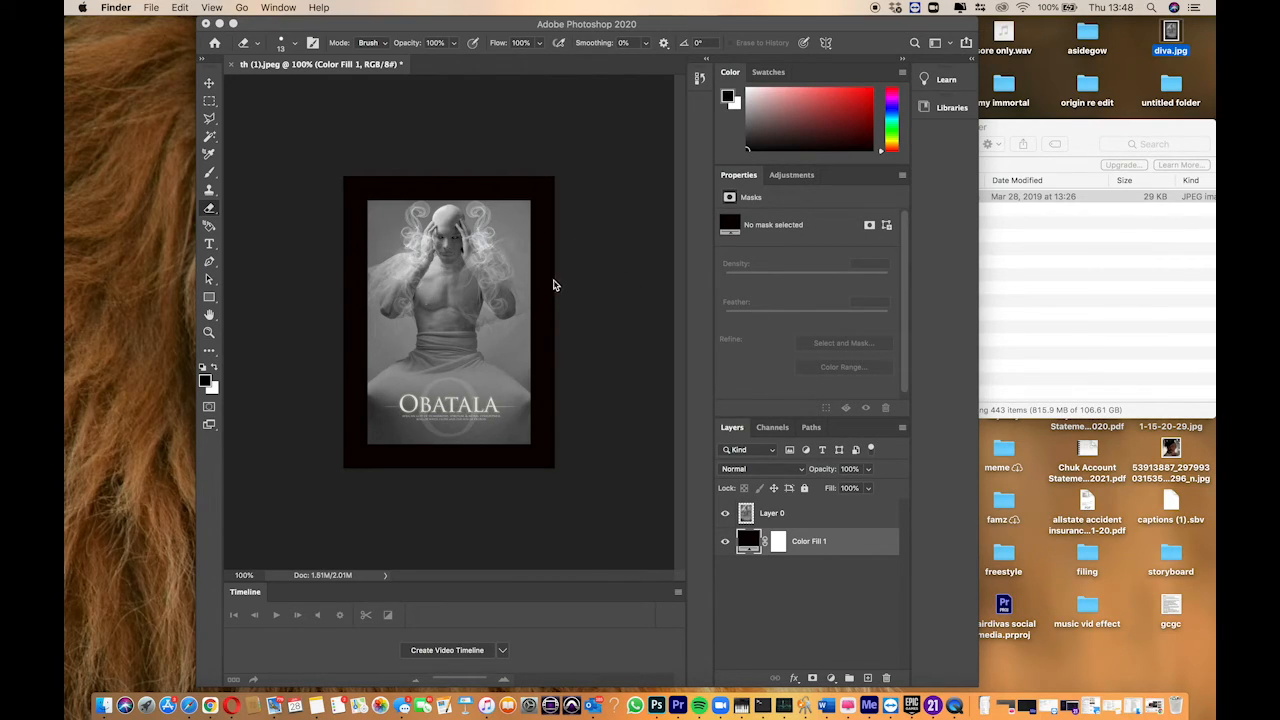
mouse_move(588, 306)
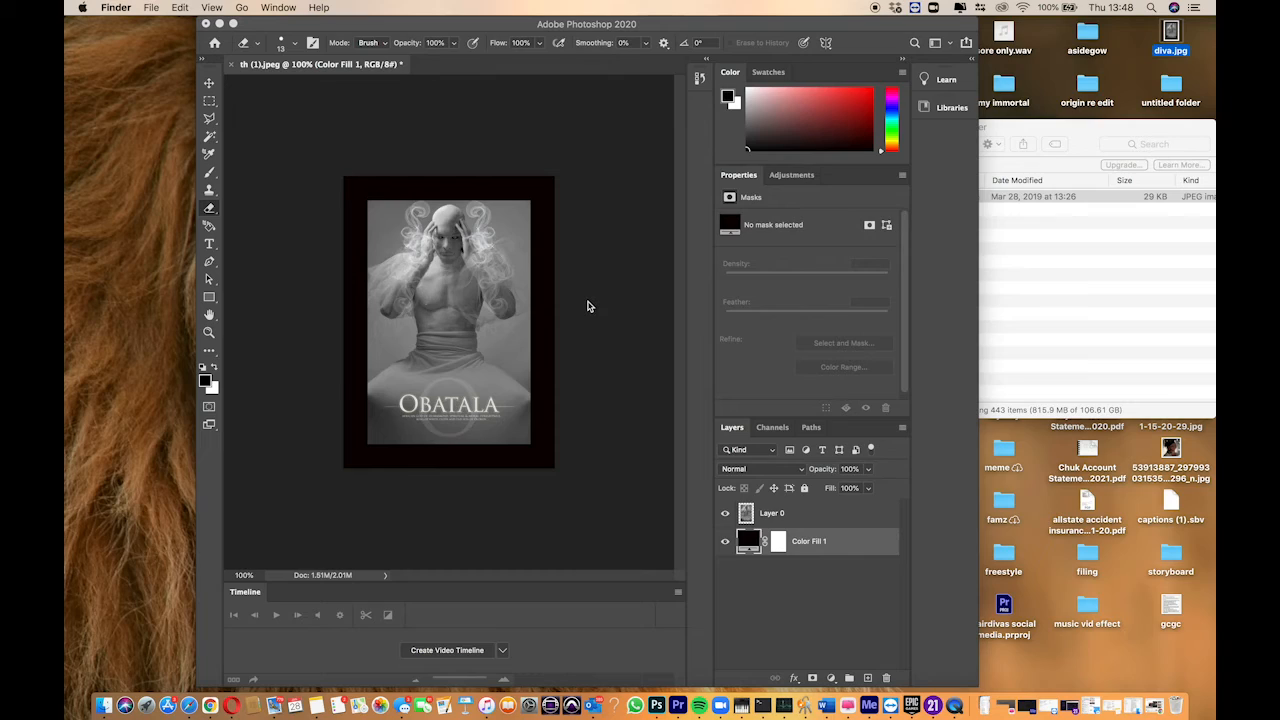